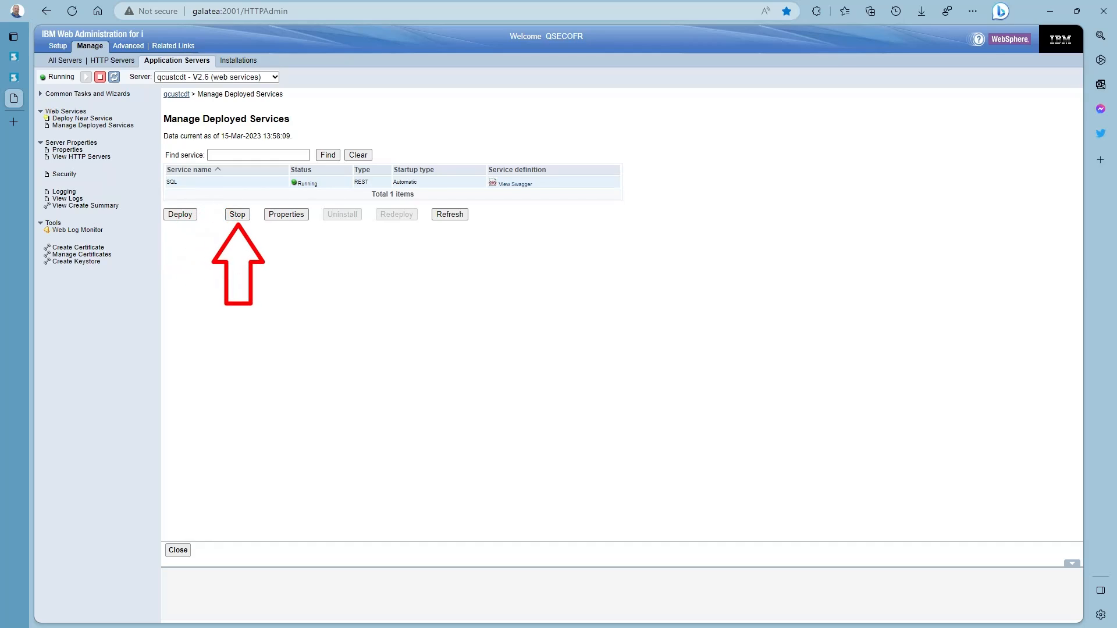
Stop the SQL service and advance its redeploy wizard to Step 4, Specify SQL Statements
click(237, 213)
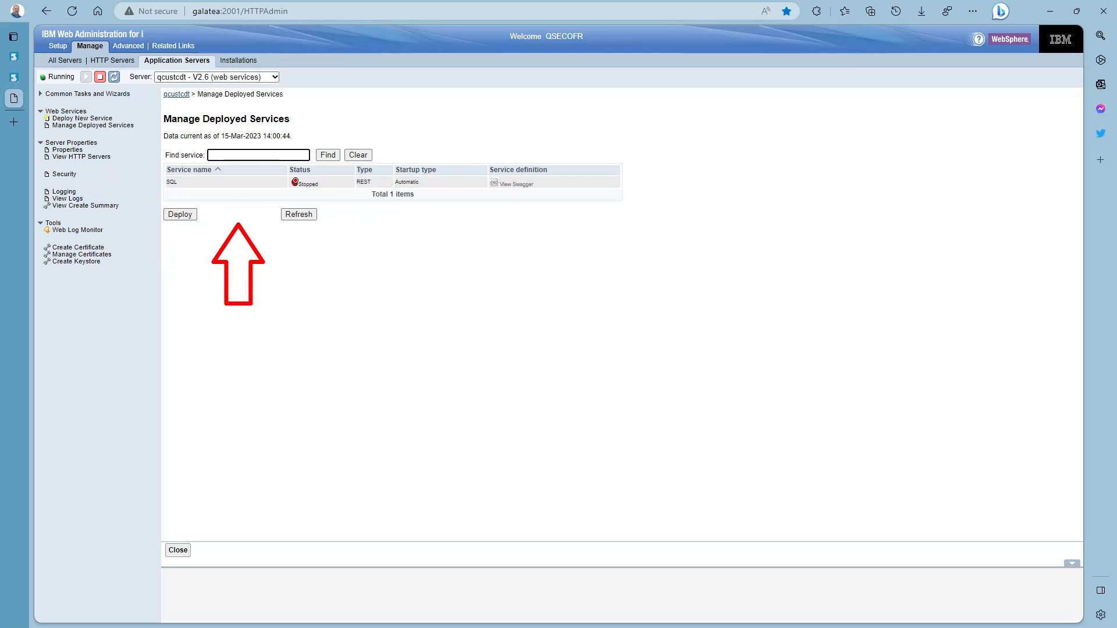
click(171, 182)
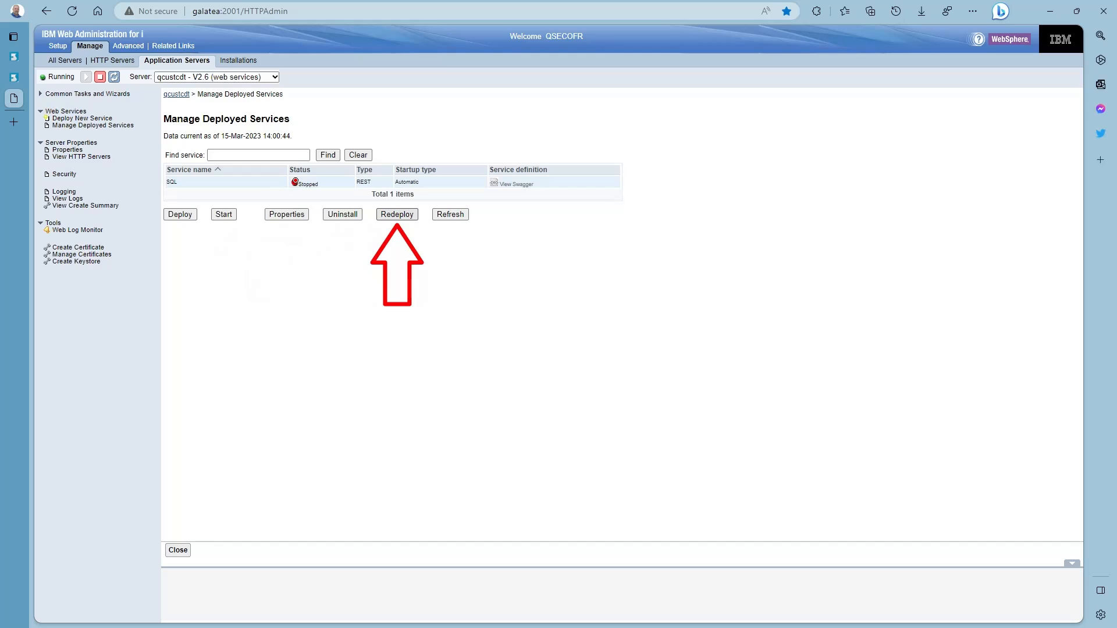
click(397, 215)
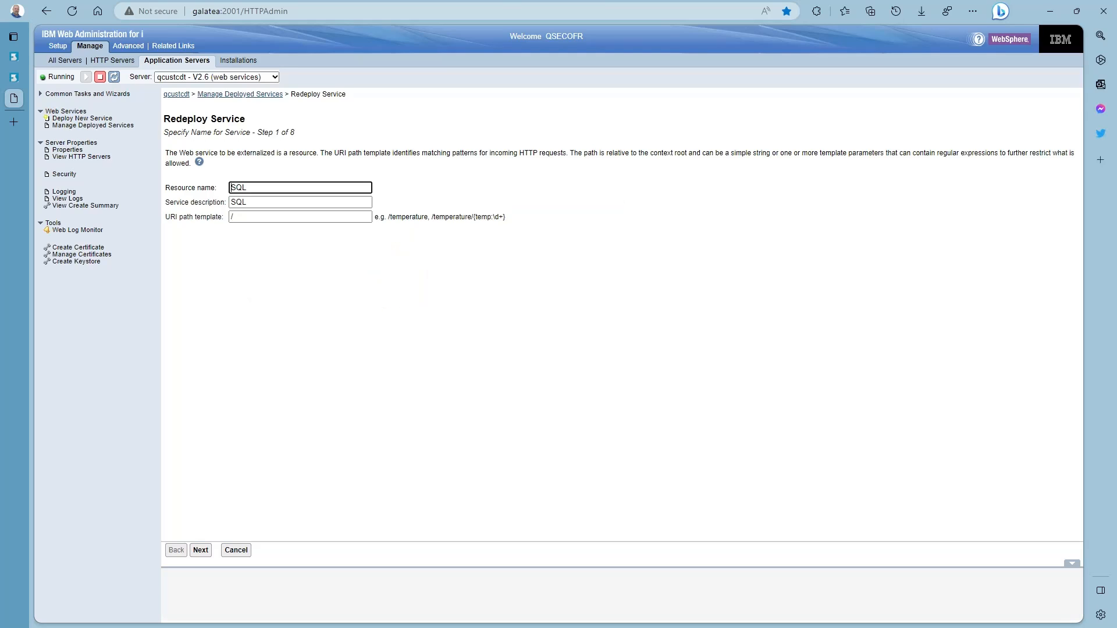
click(200, 549)
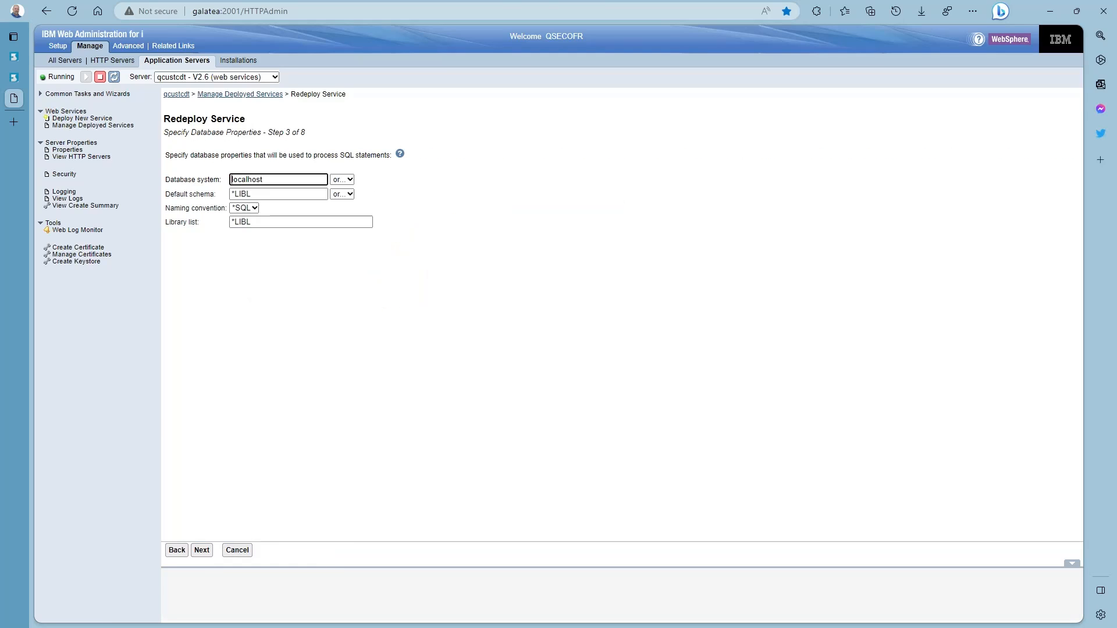
click(202, 549)
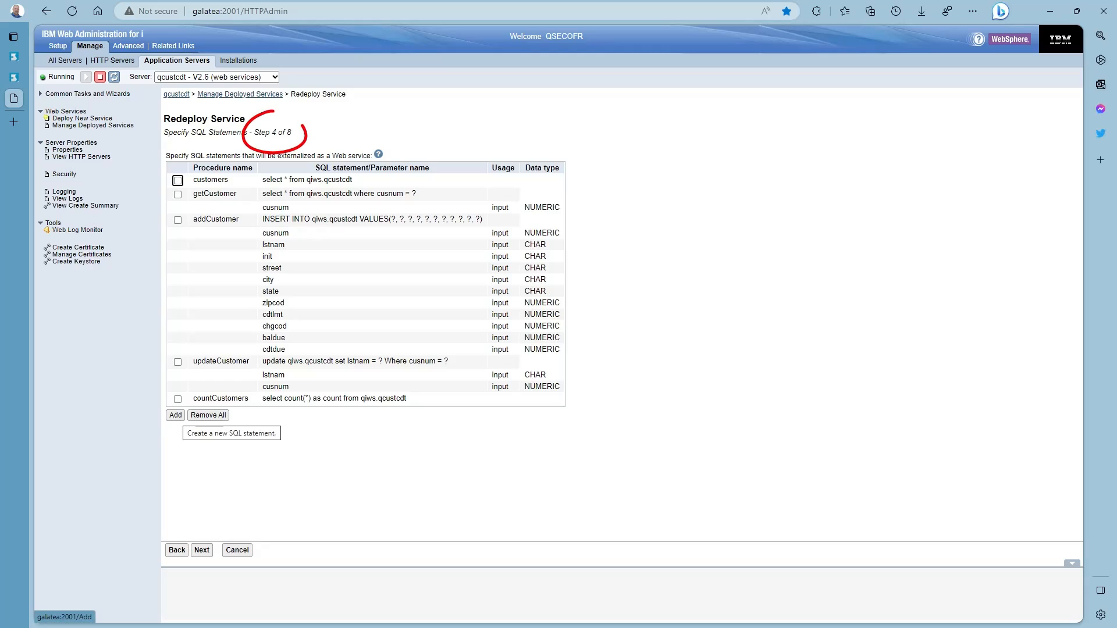
Add procedure deleteCustomer with 'Delete from qiws.qcustcdt Where cusnum = ?', renaming PARM00001 to cusnum
click(174, 415)
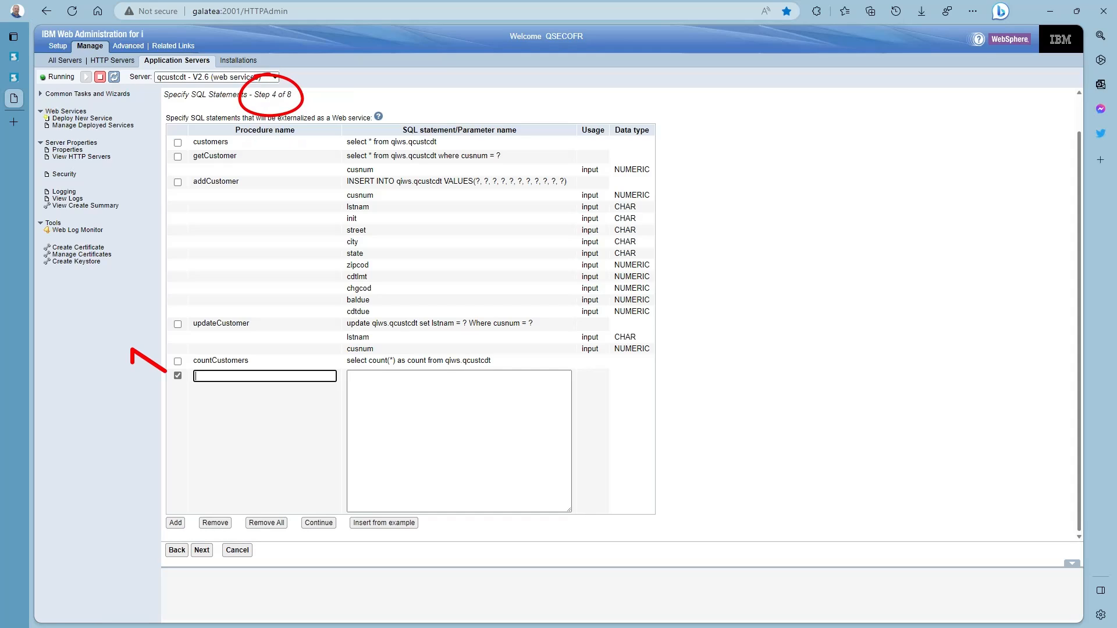
text(dlete)
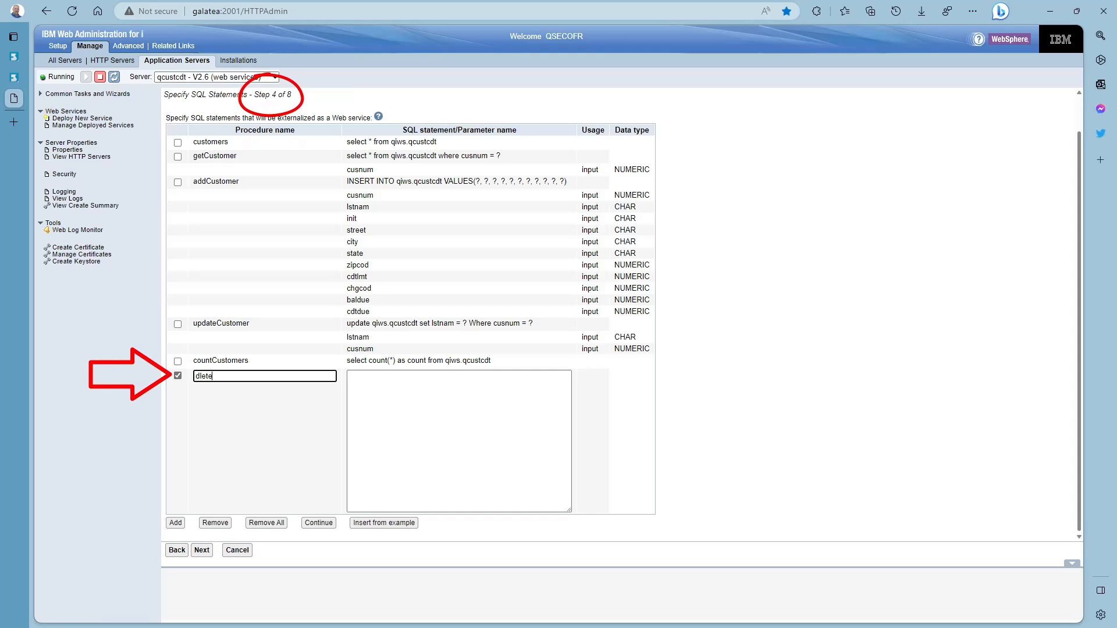
text(deleteCustomer)
click(459, 441)
text(Delete from qiws.qcustcdt Where cusnum = ?)
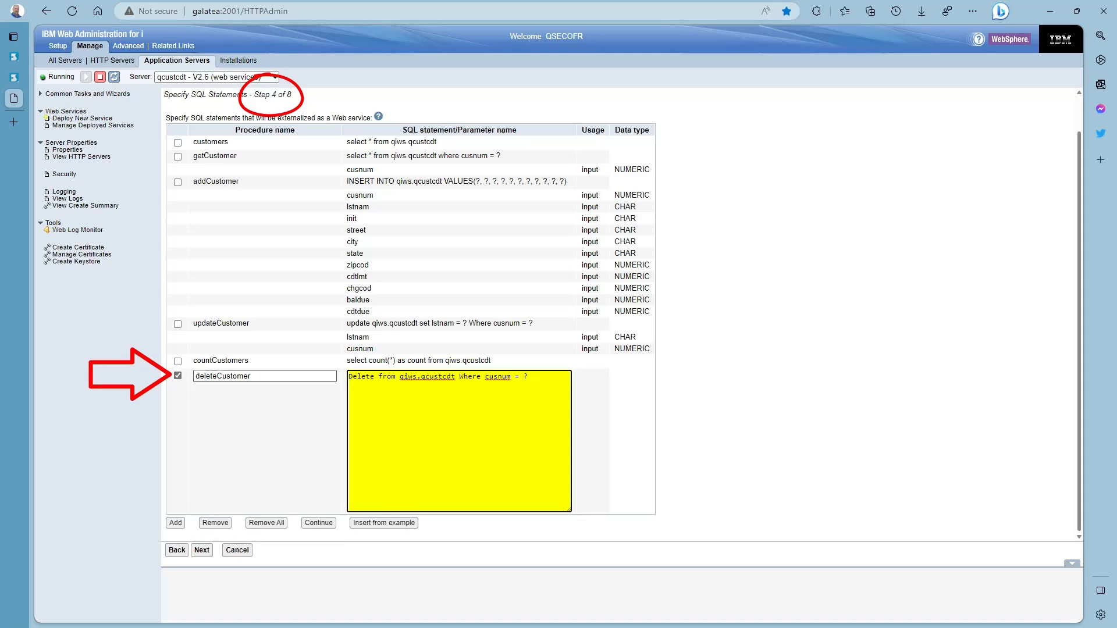
mouse_move(318, 522)
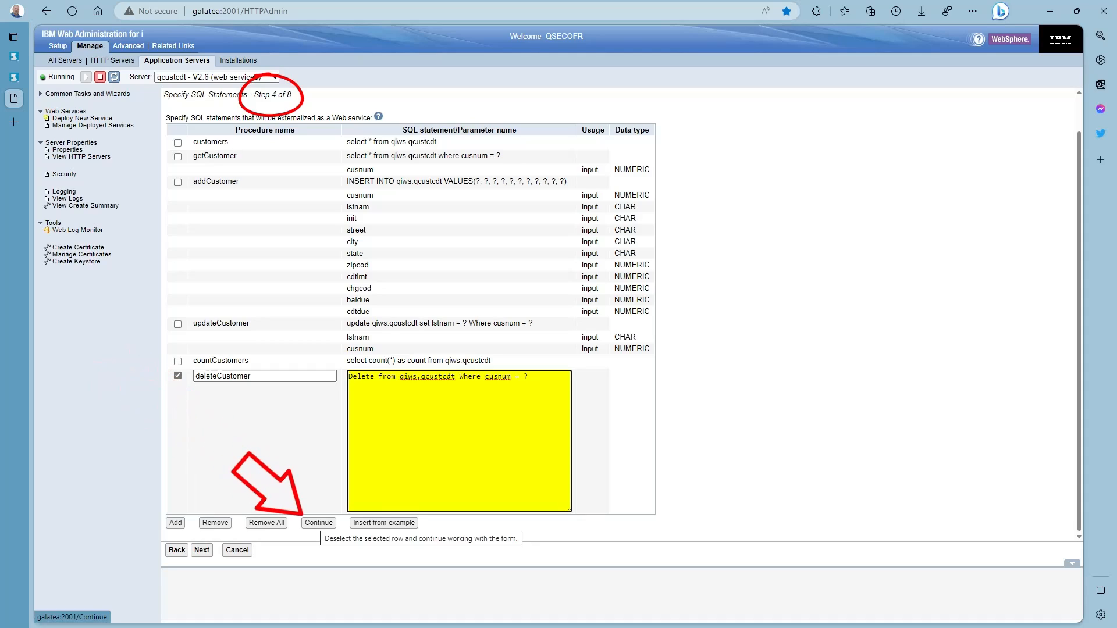
click(317, 523)
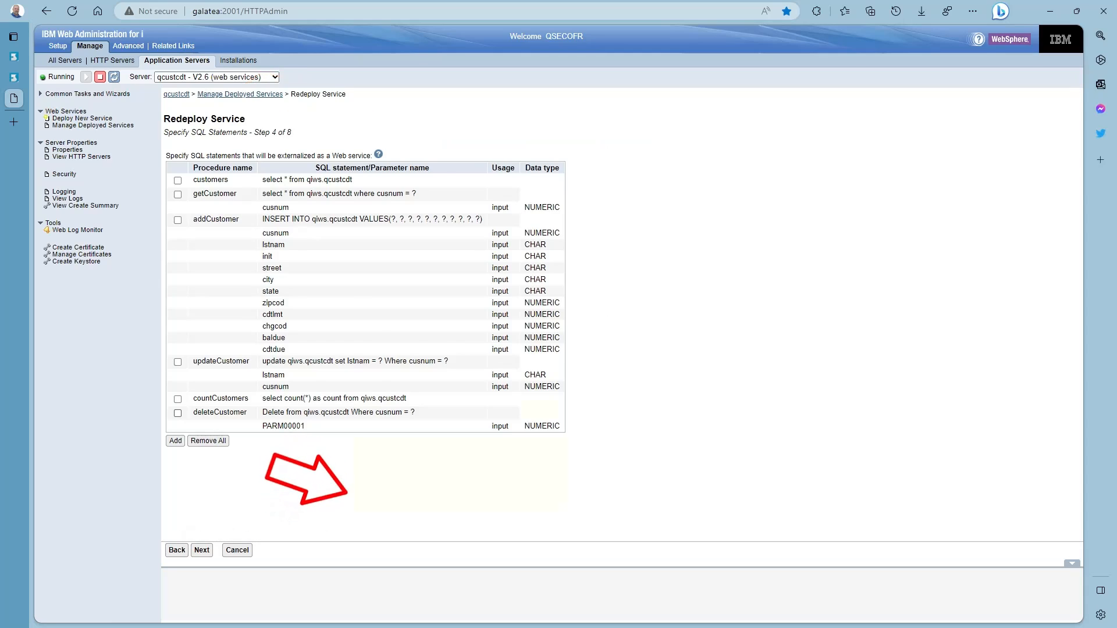
click(178, 413)
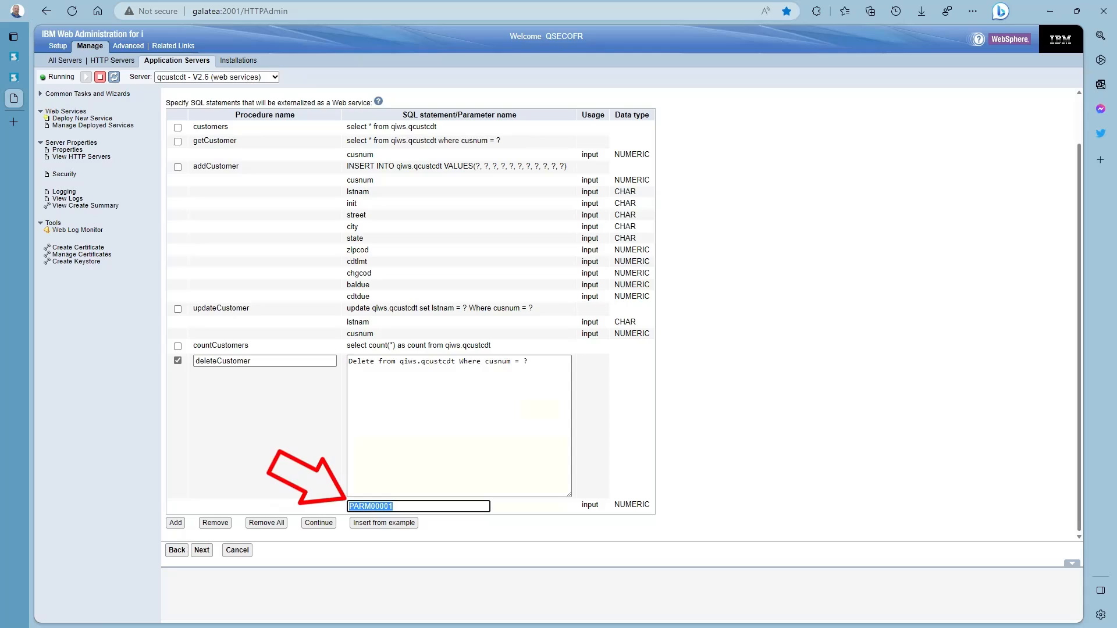
text(cusn)
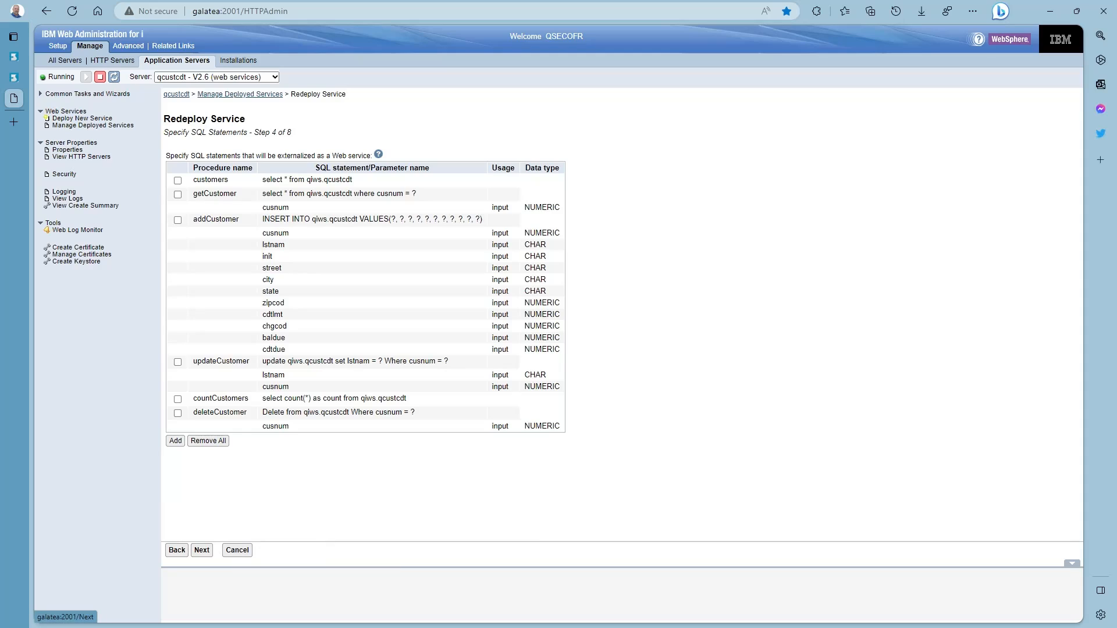
Set deleteCustomer to the DELETE method at /{cusnum}, with cusnum as *PATH_PARAM
click(202, 550)
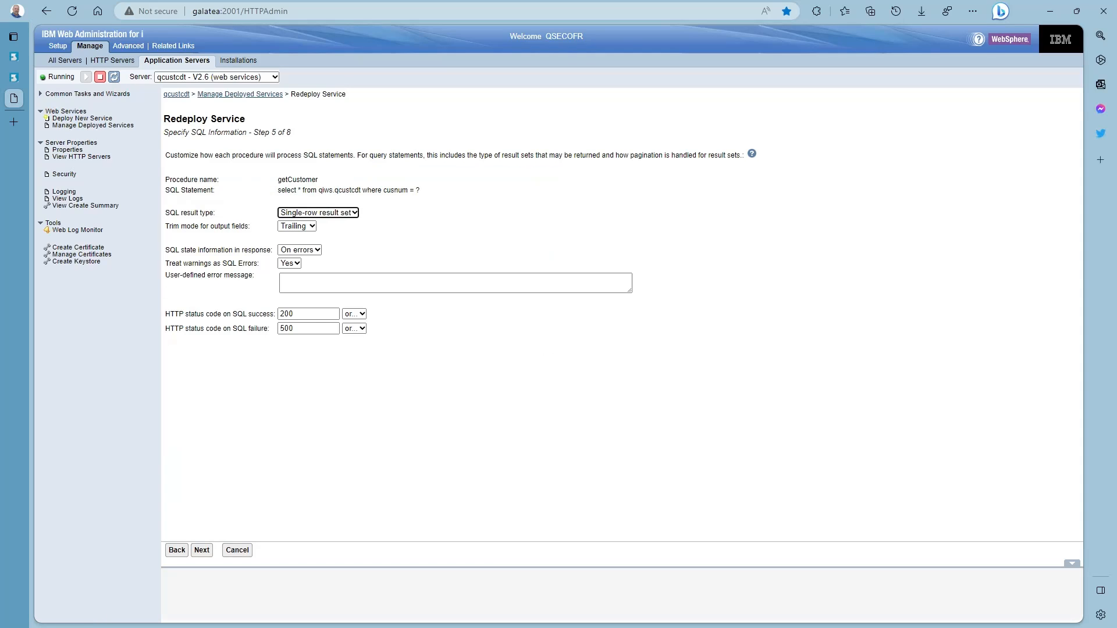
click(201, 549)
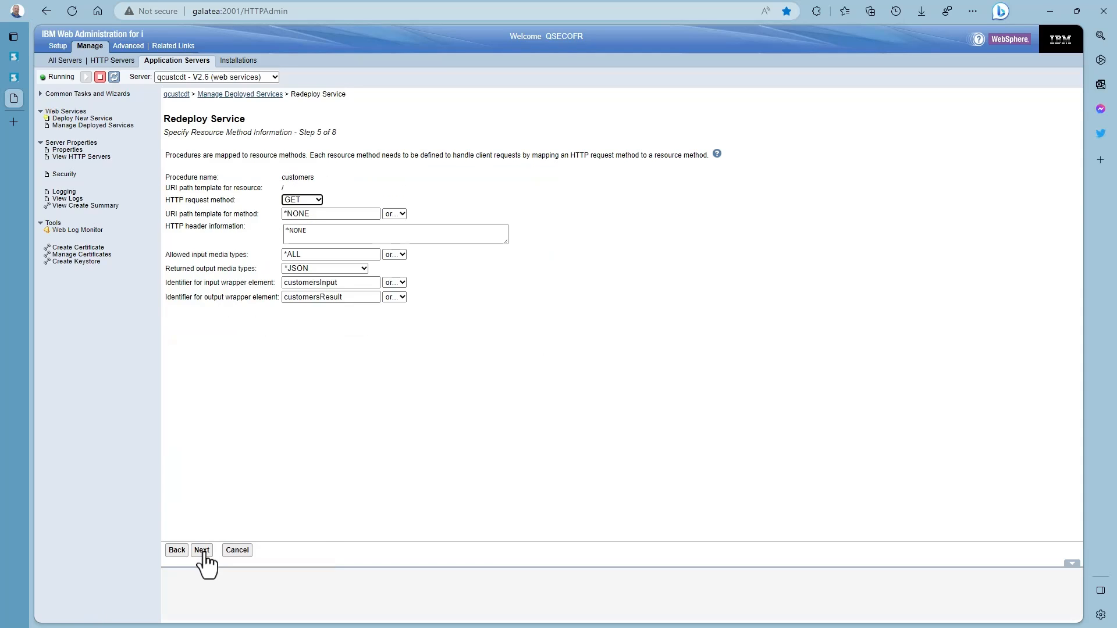
click(202, 550)
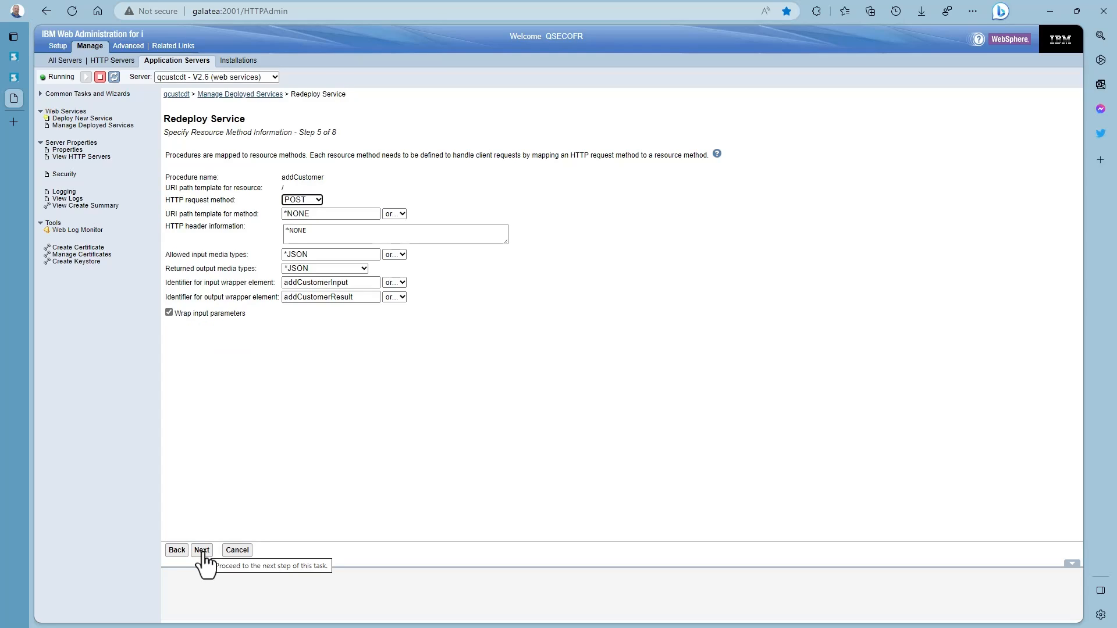
click(202, 550)
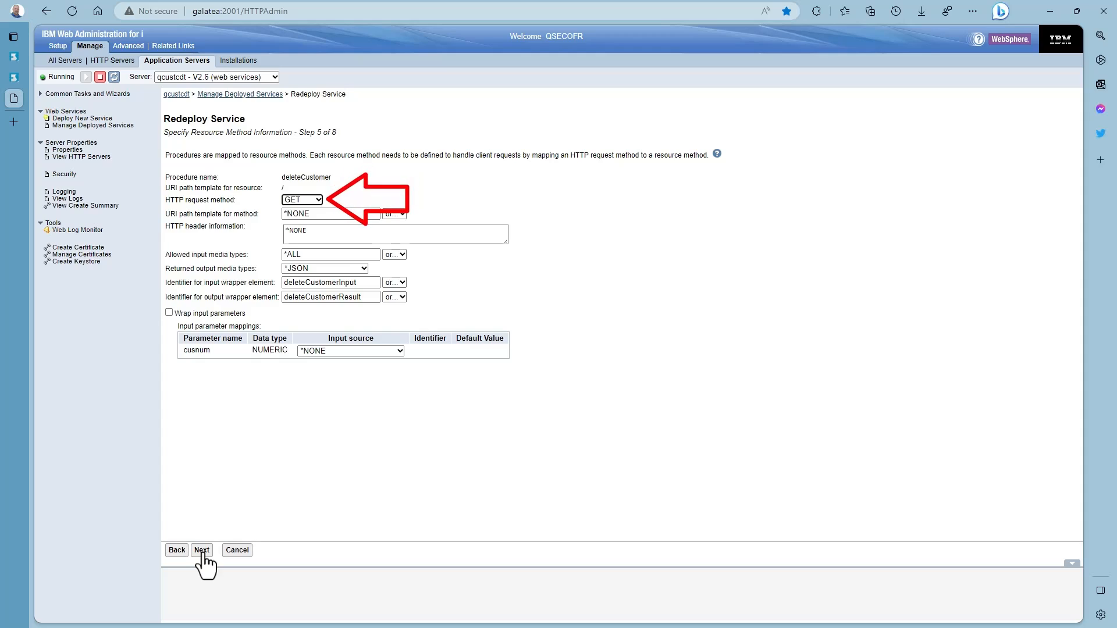
click(301, 200)
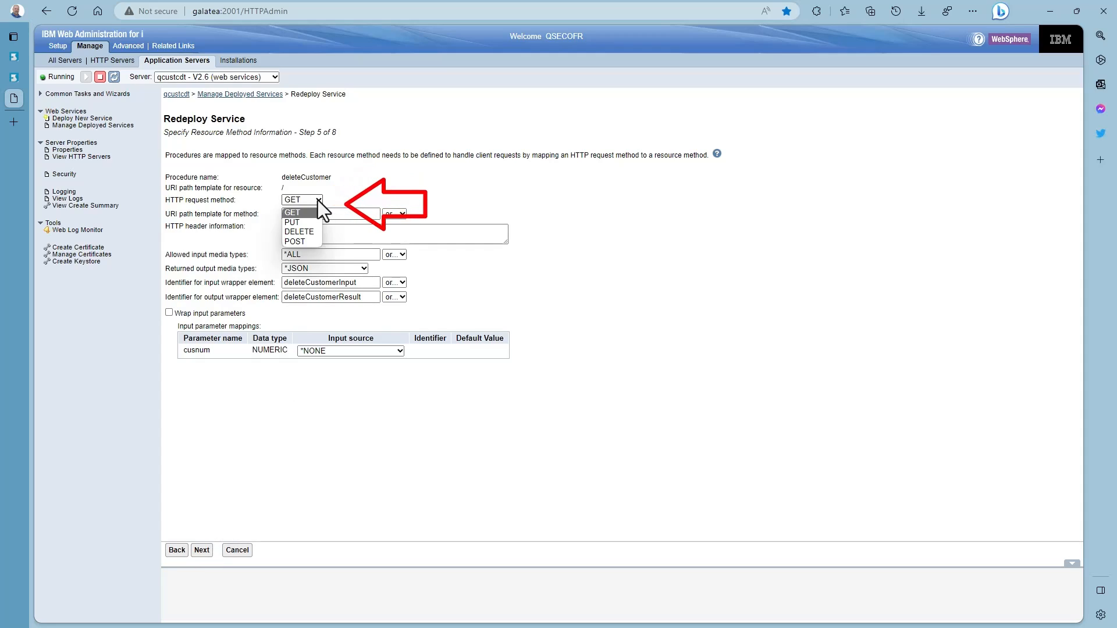
click(298, 231)
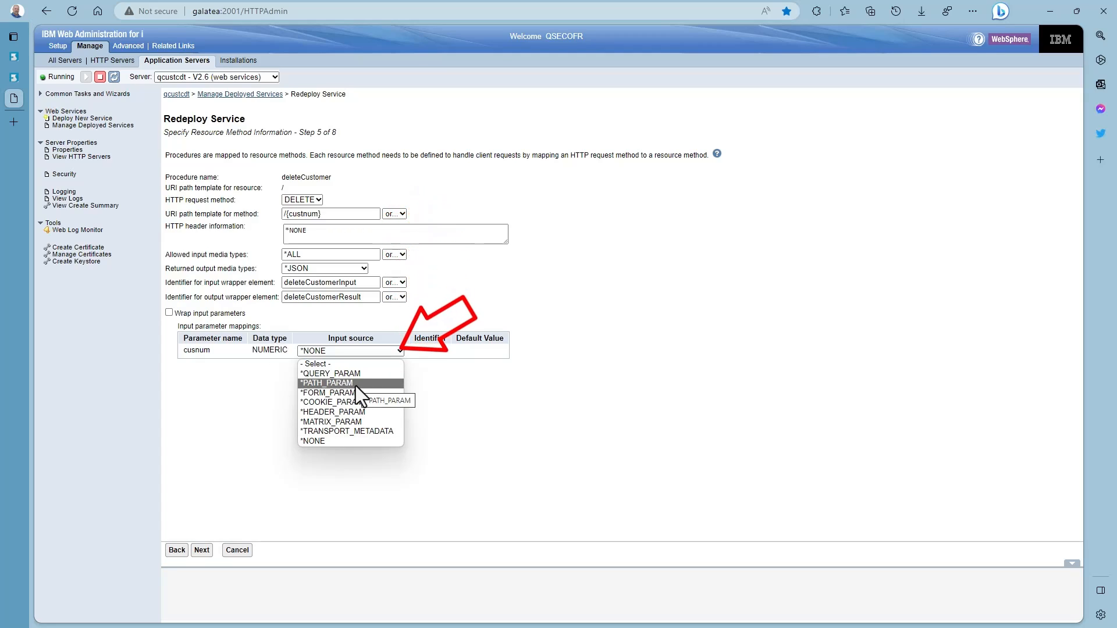
click(325, 383)
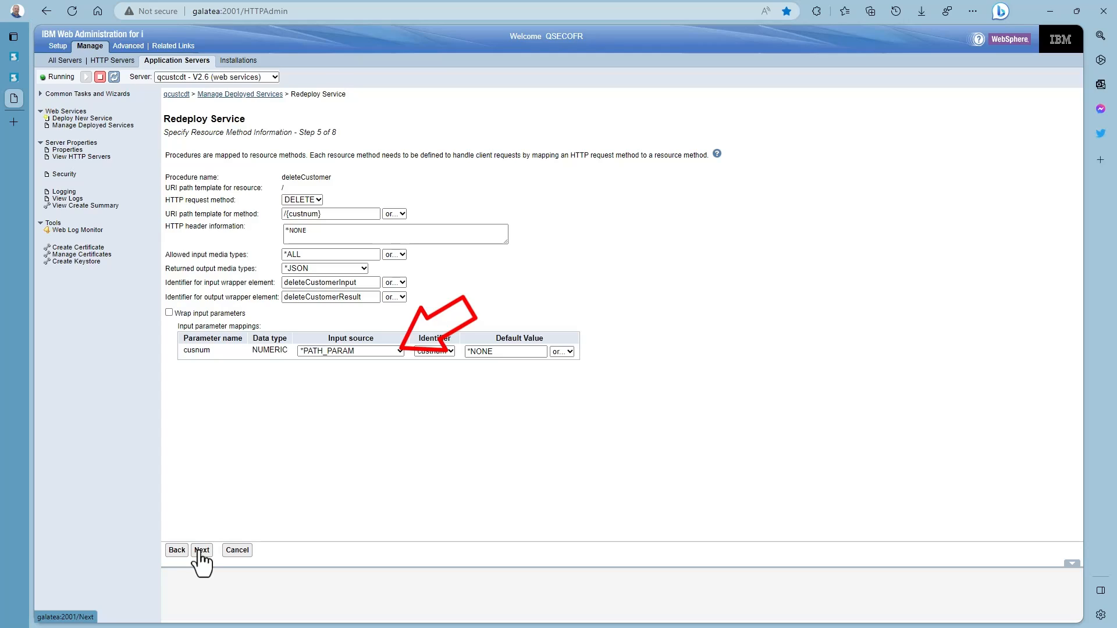
click(202, 549)
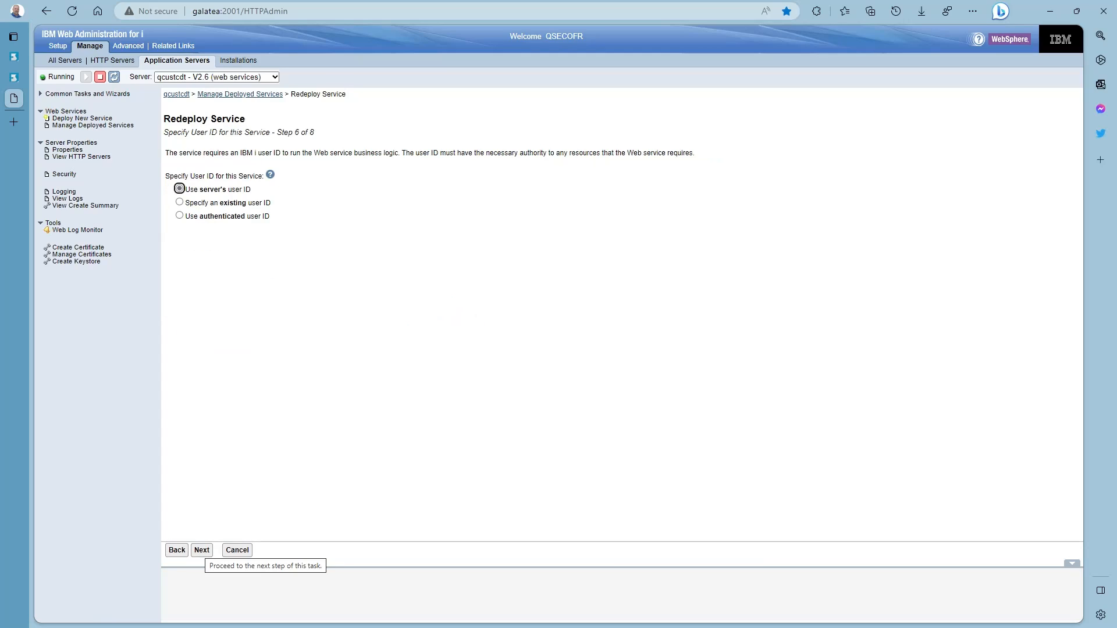
Finish the redeploy and refresh the deployed SQL service's status
click(202, 549)
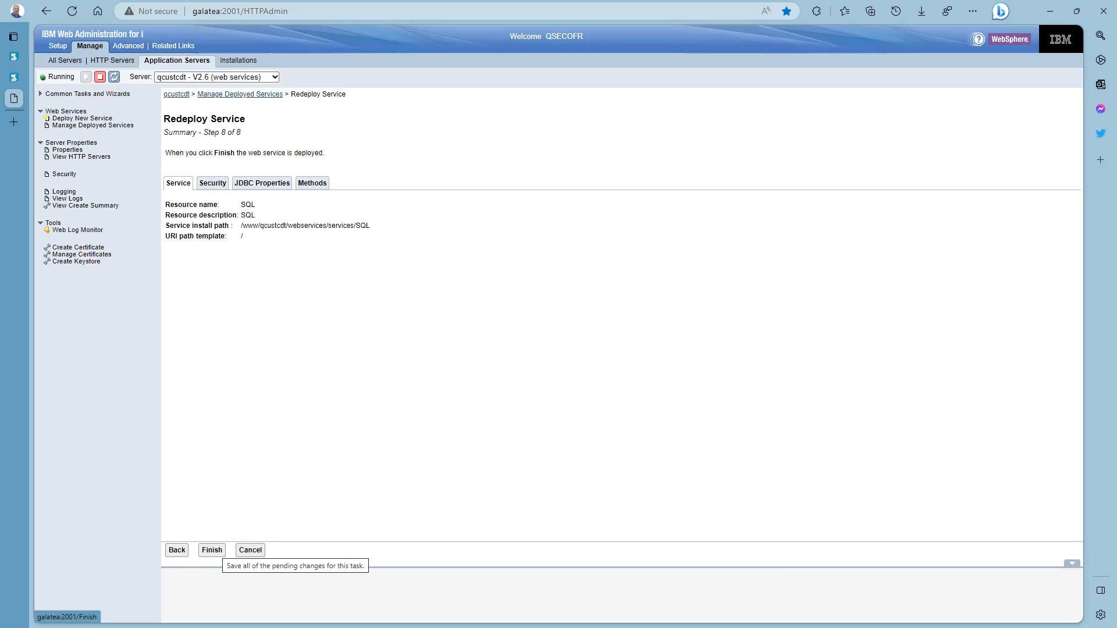
click(211, 549)
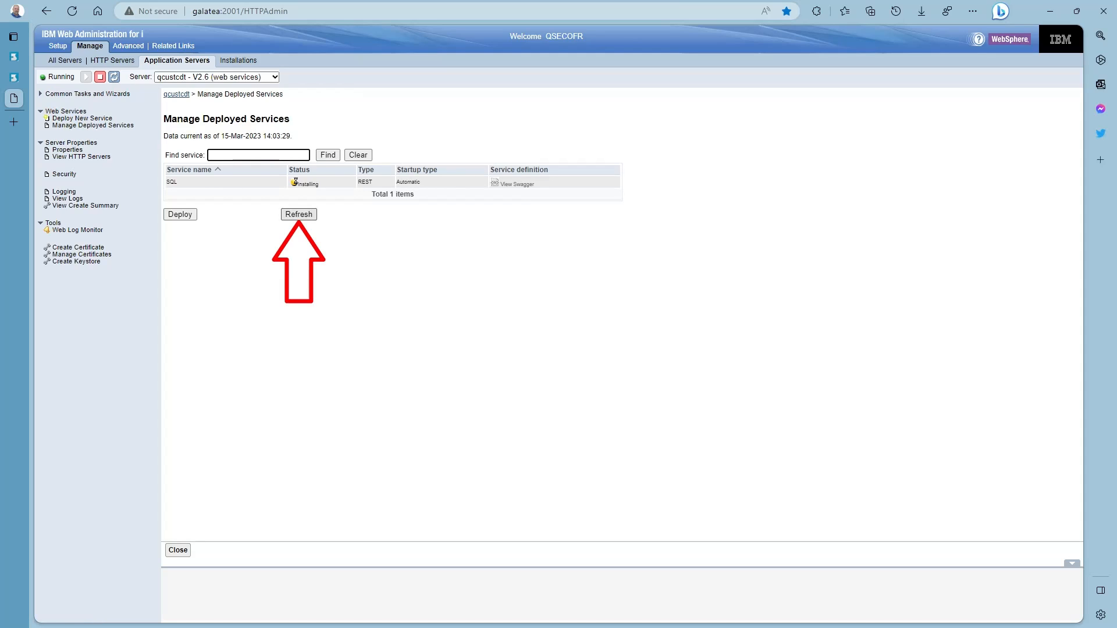
click(298, 215)
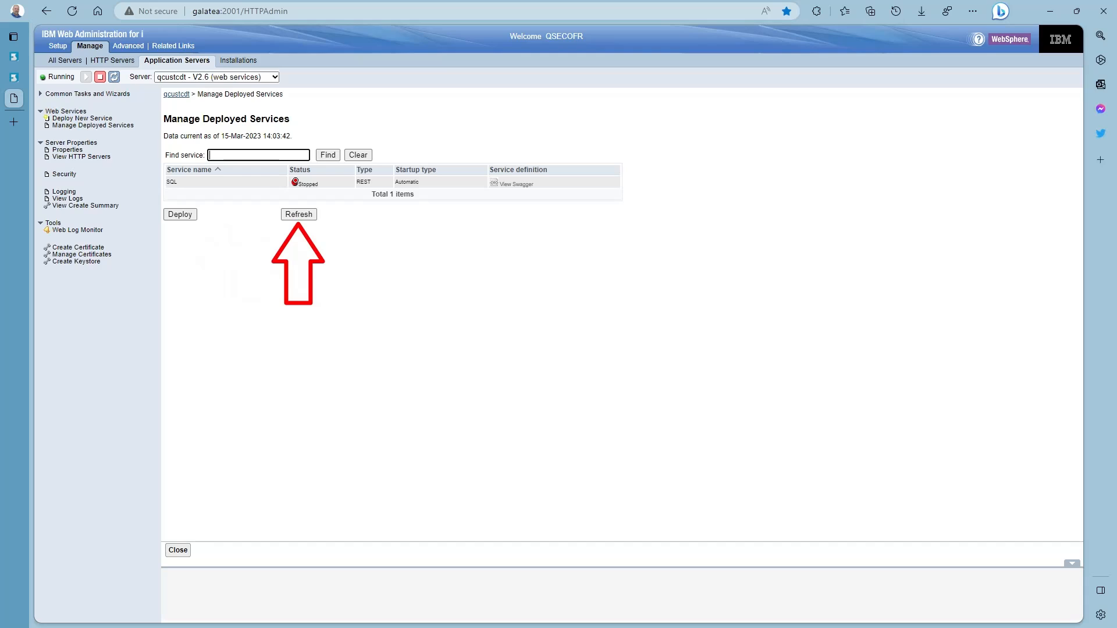
click(298, 214)
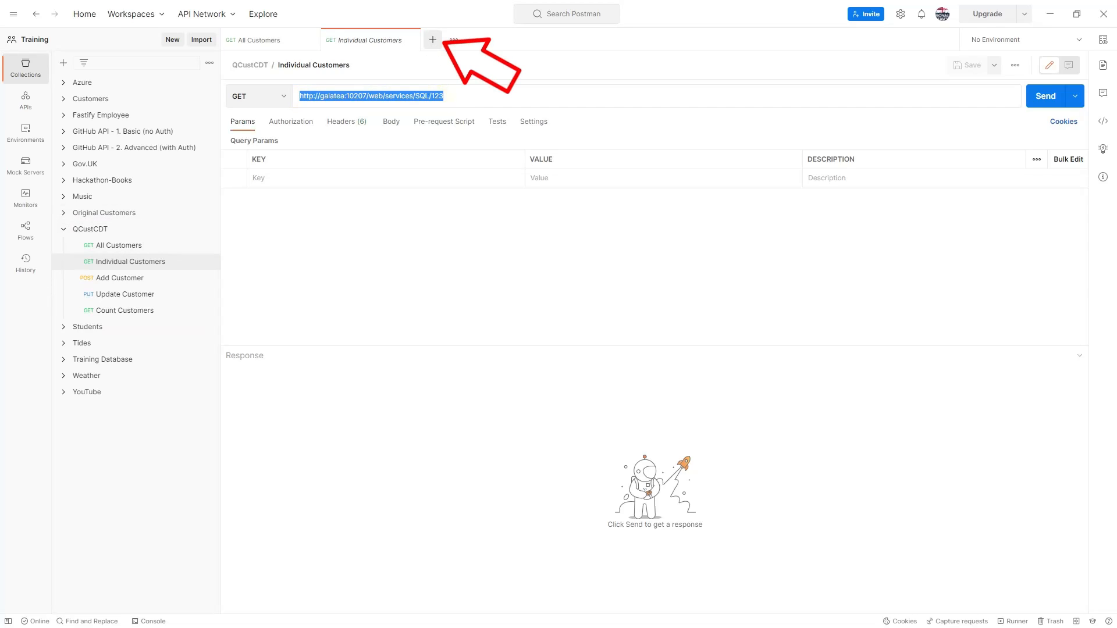
click(433, 39)
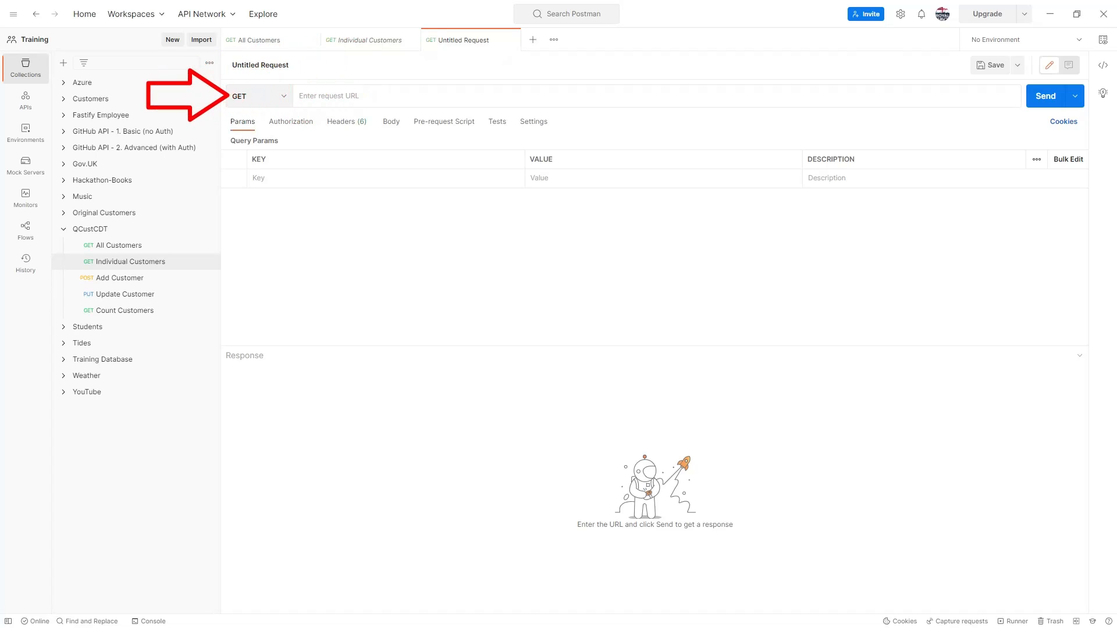
click(253, 95)
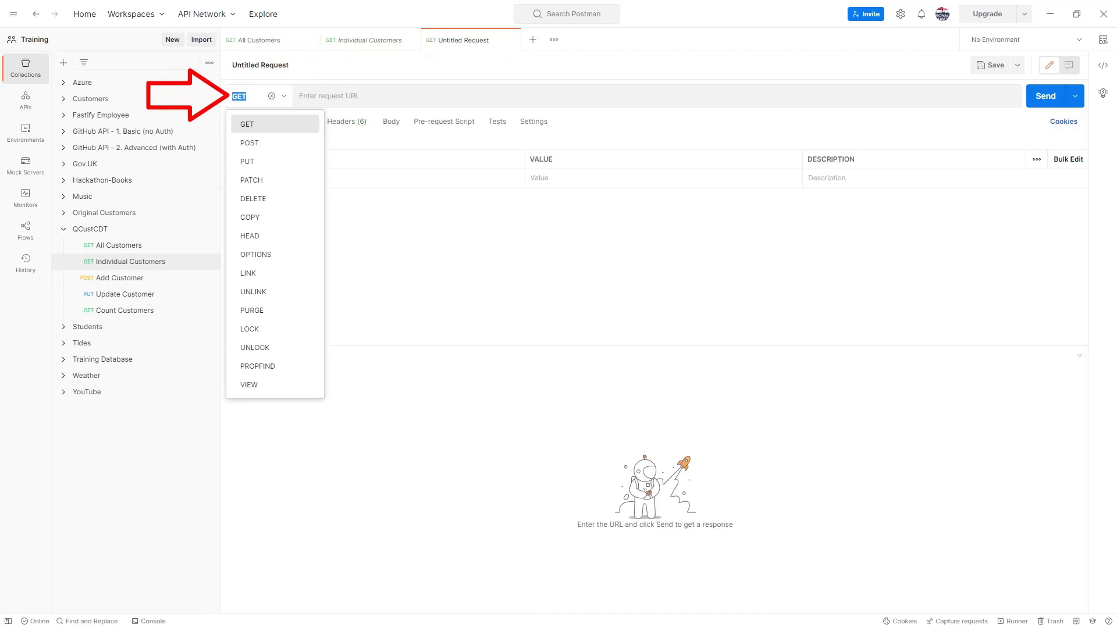
click(253, 199)
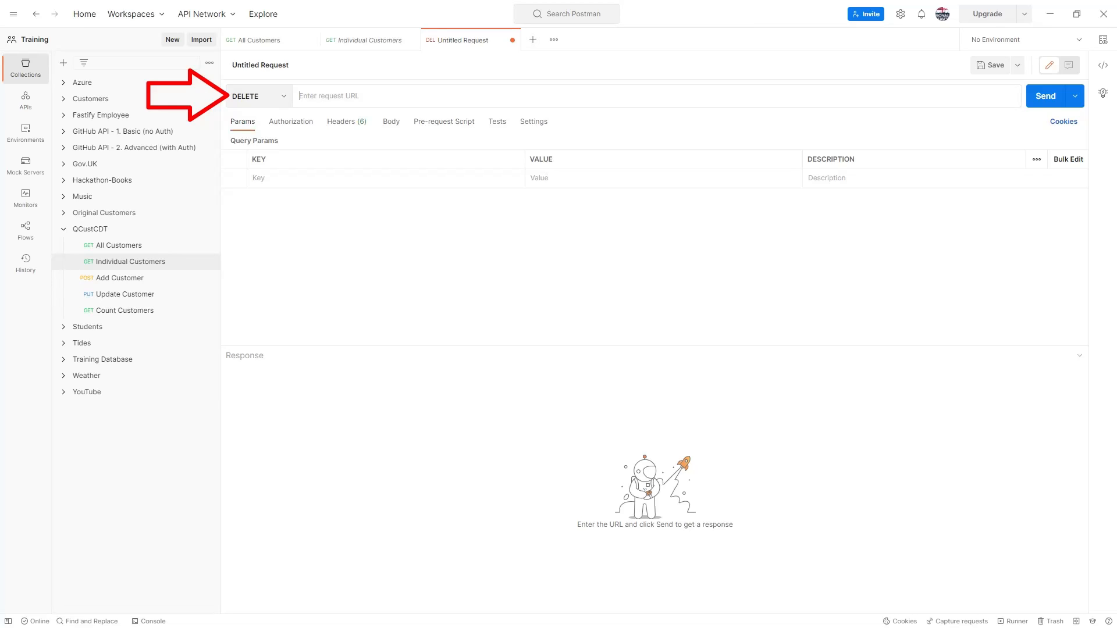
text(http://galatea:10207/web/services/SQL/123)
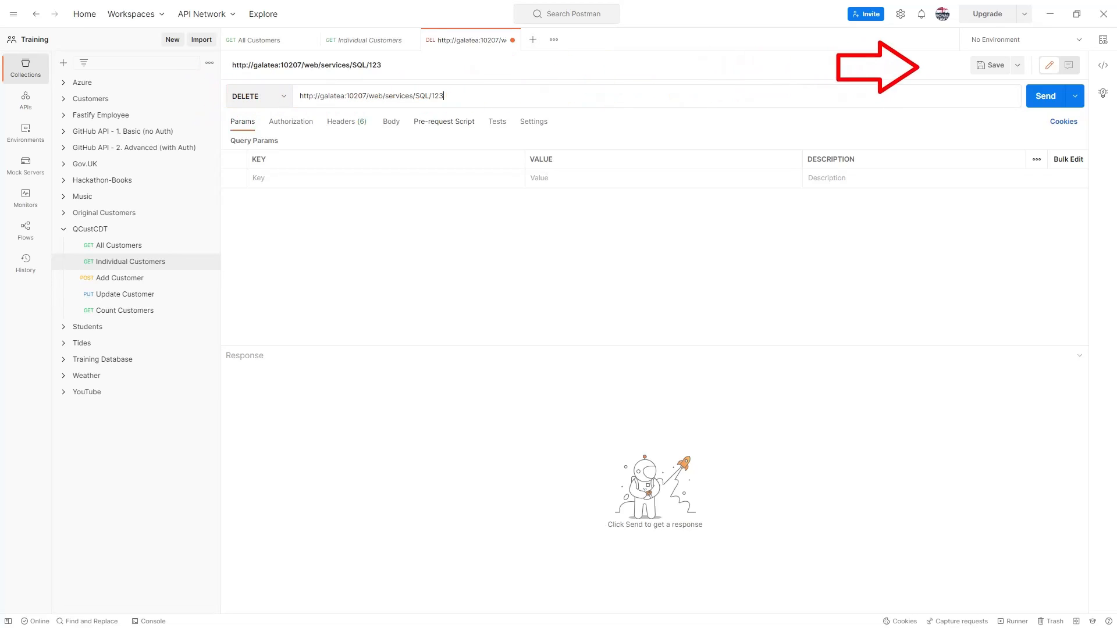
mouse_move(995, 65)
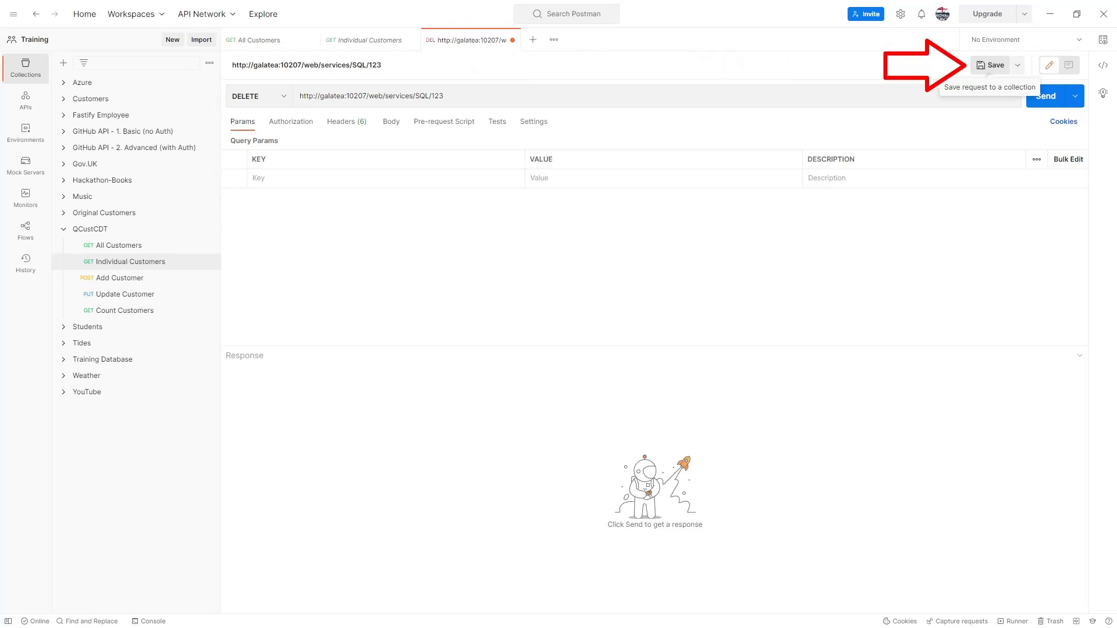
click(993, 64)
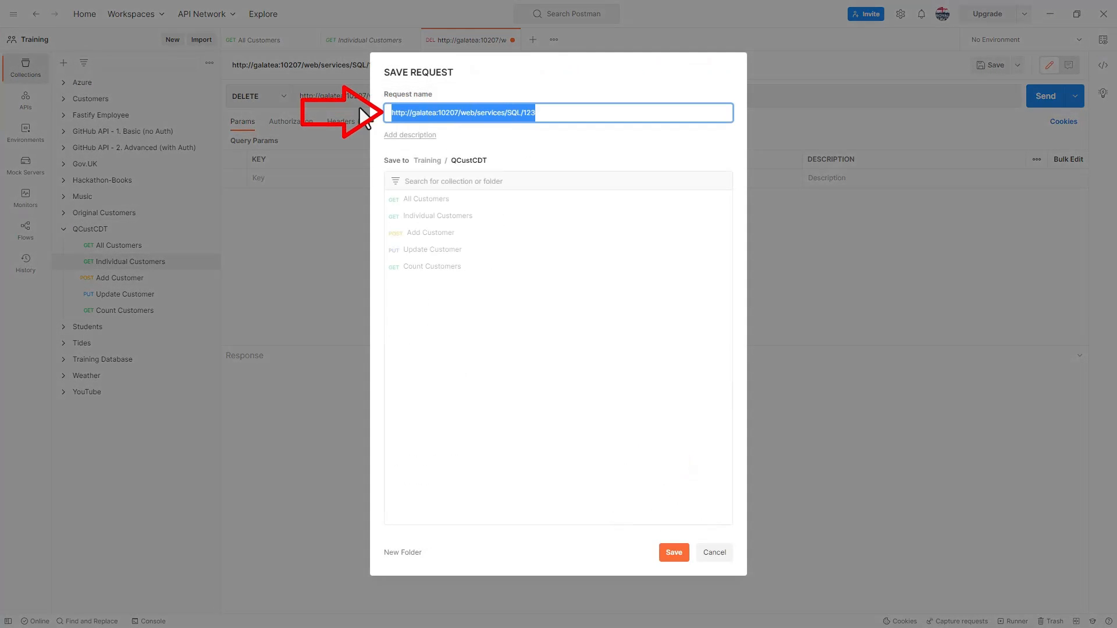
text(Delete Customer)
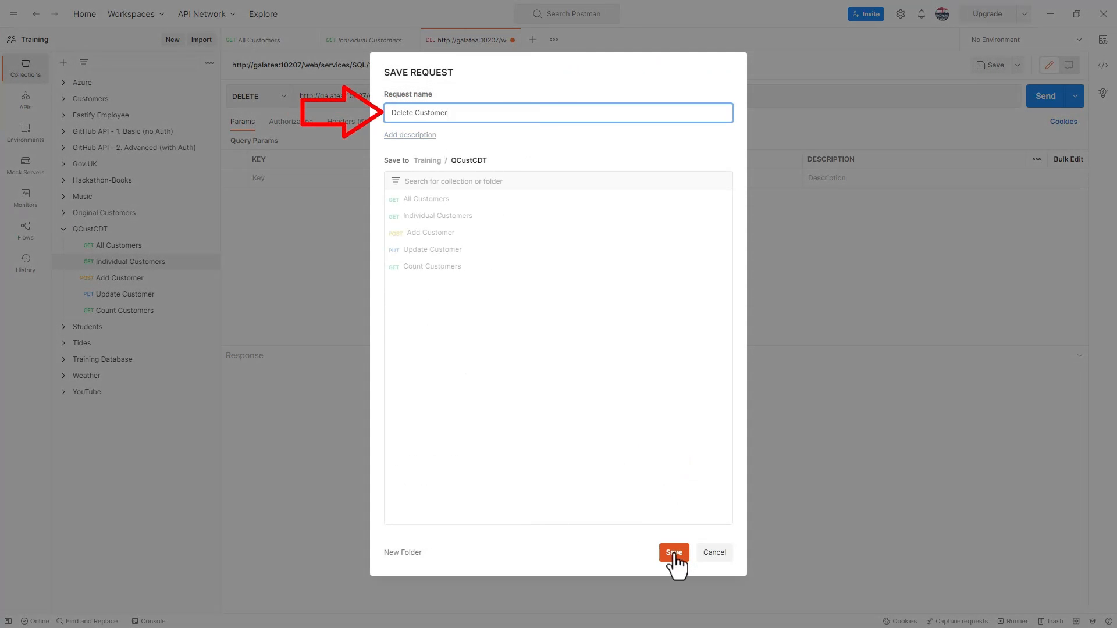
click(673, 552)
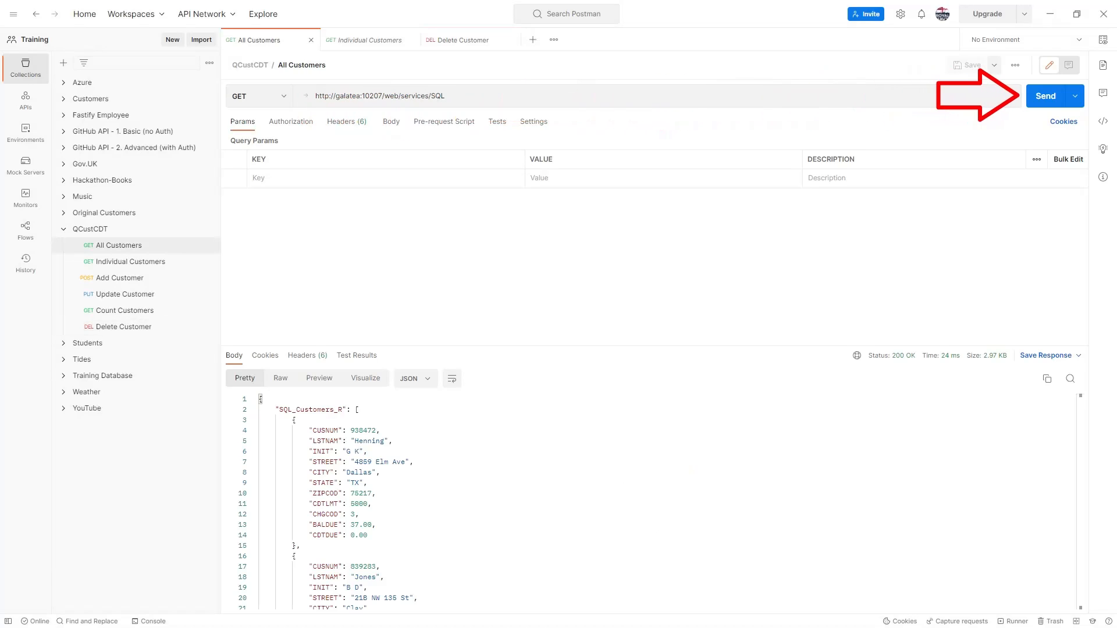
scroll(down, 3)
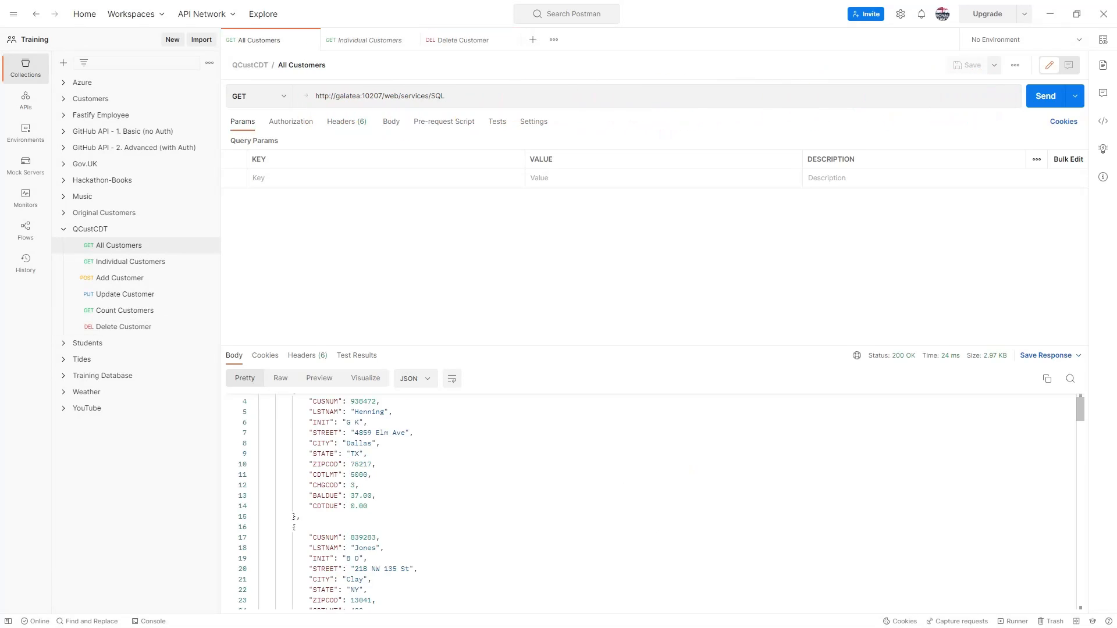
scroll(down, 3)
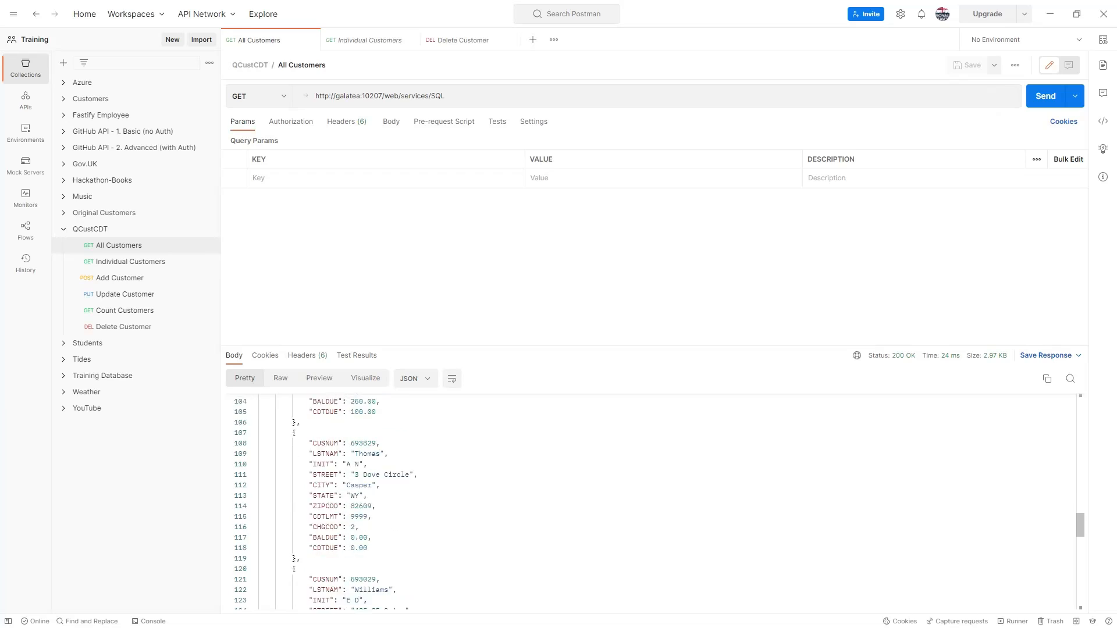
Send the Delete Customer request for customer 123 and get 200 OK
scroll(down, 3)
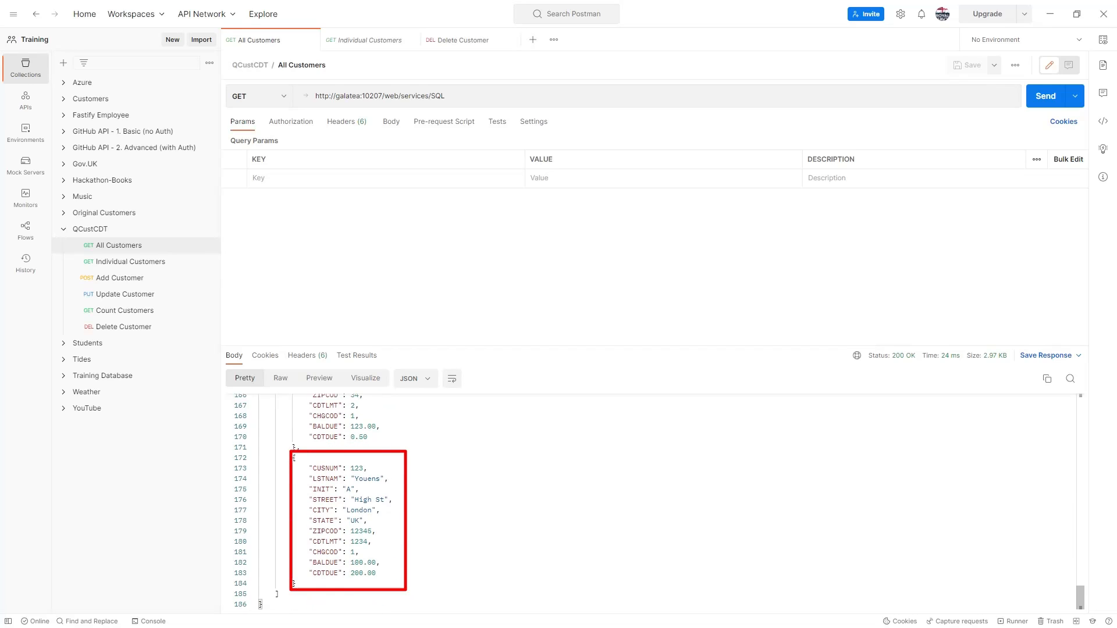
click(377, 96)
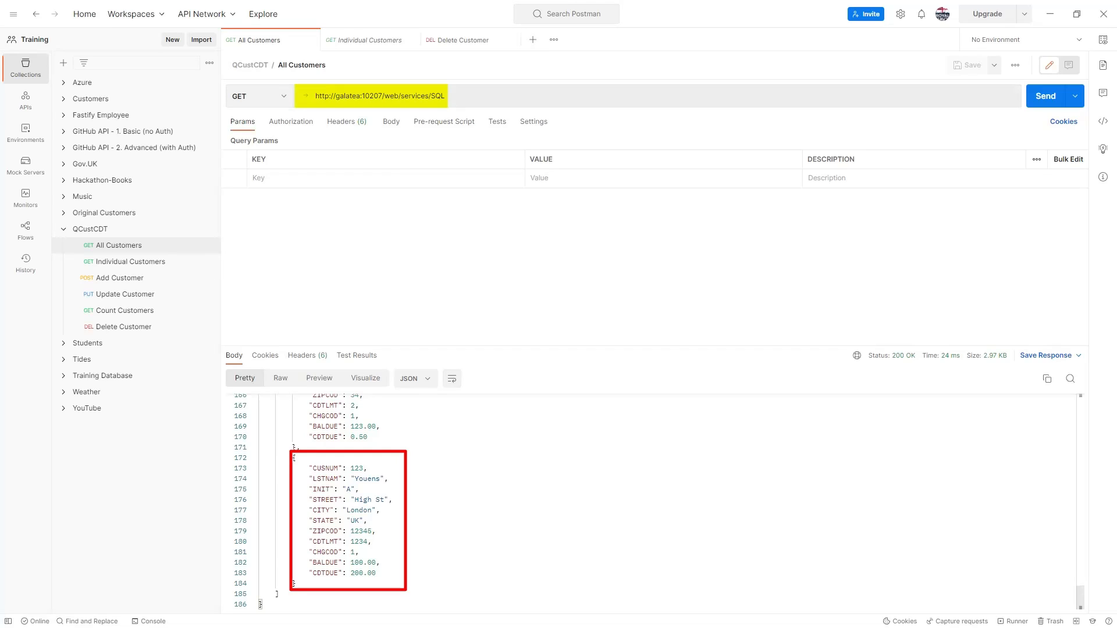
click(461, 40)
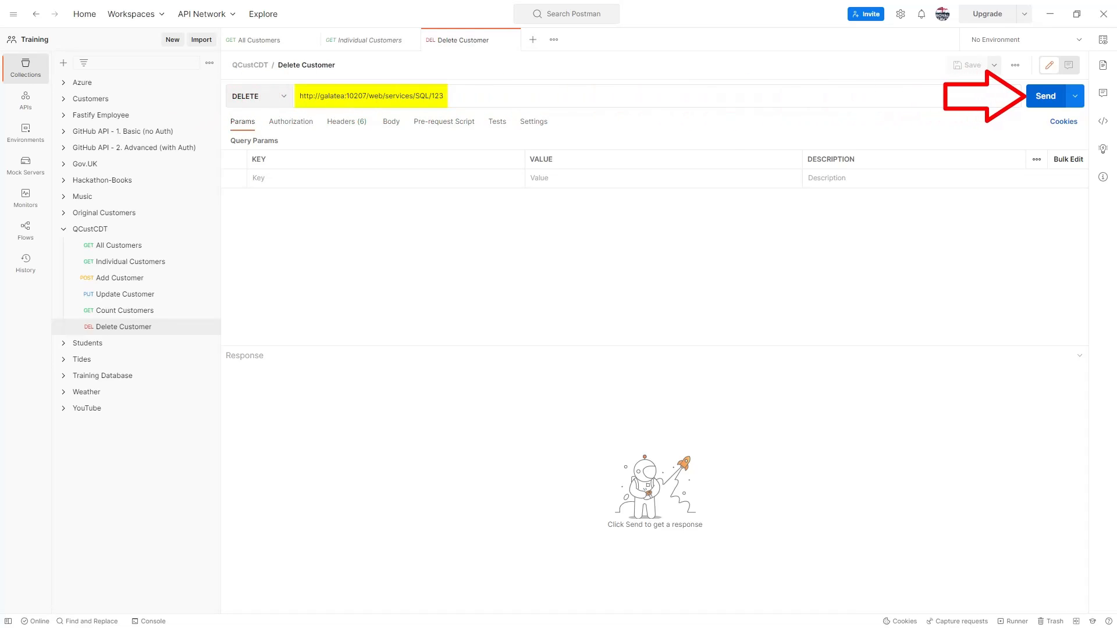
click(1044, 95)
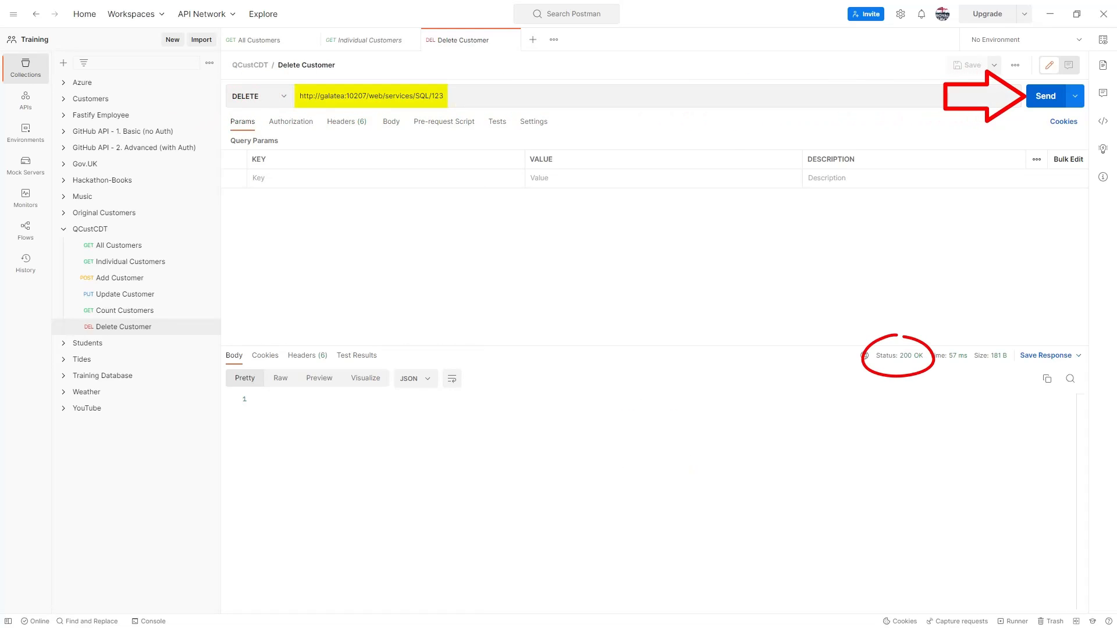
mouse_move(897, 355)
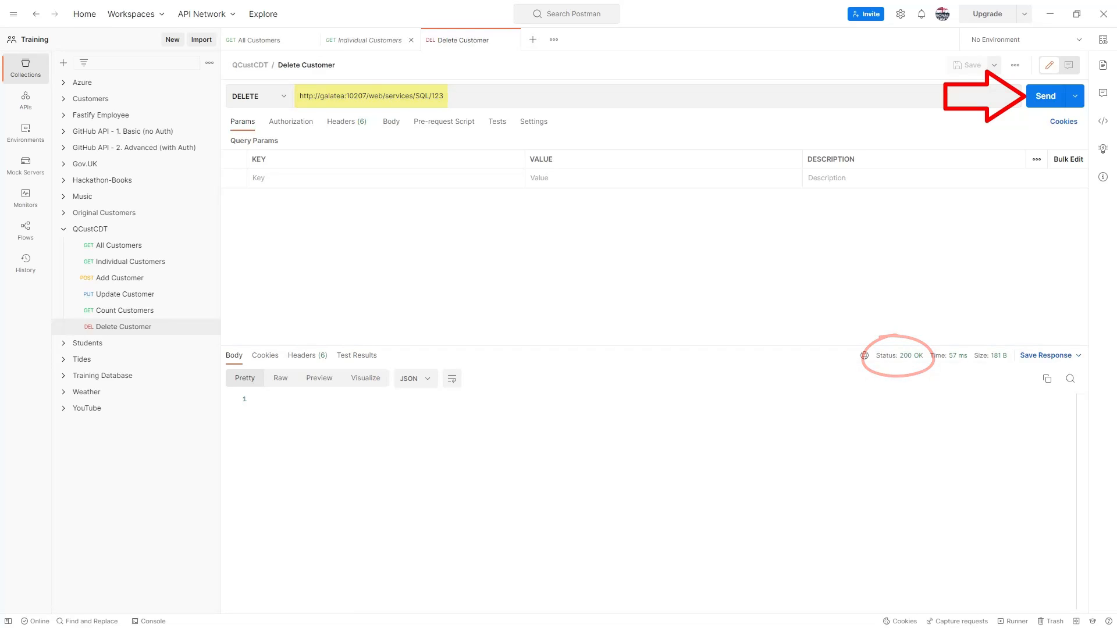
click(368, 40)
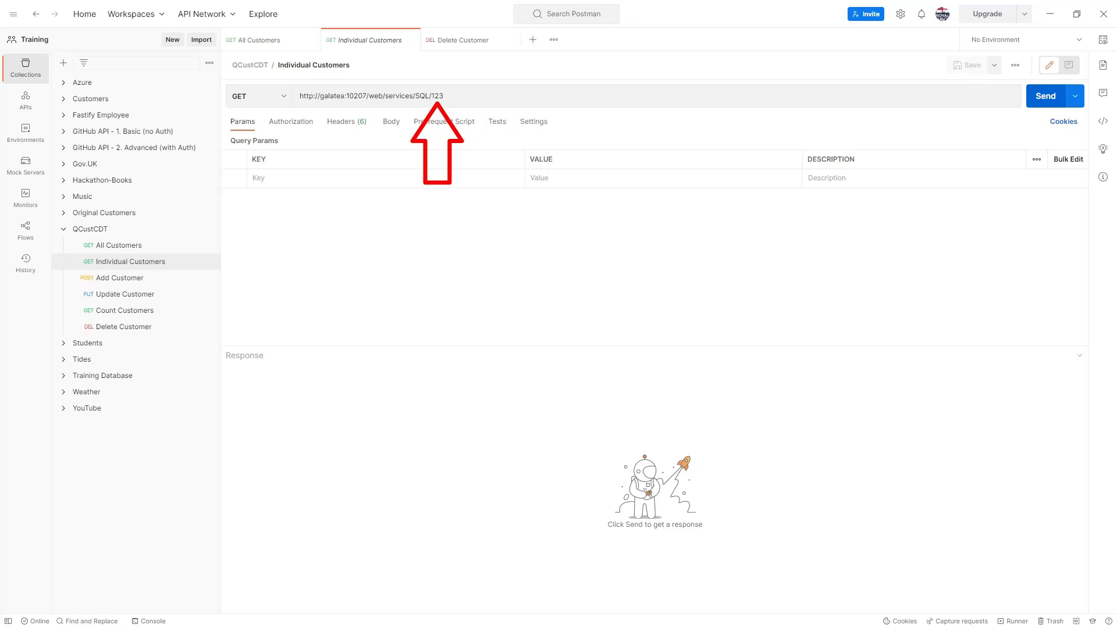
Re-send the Individual Customers GET for 123 and see a null SQL_GetCustomer_R result
click(1044, 95)
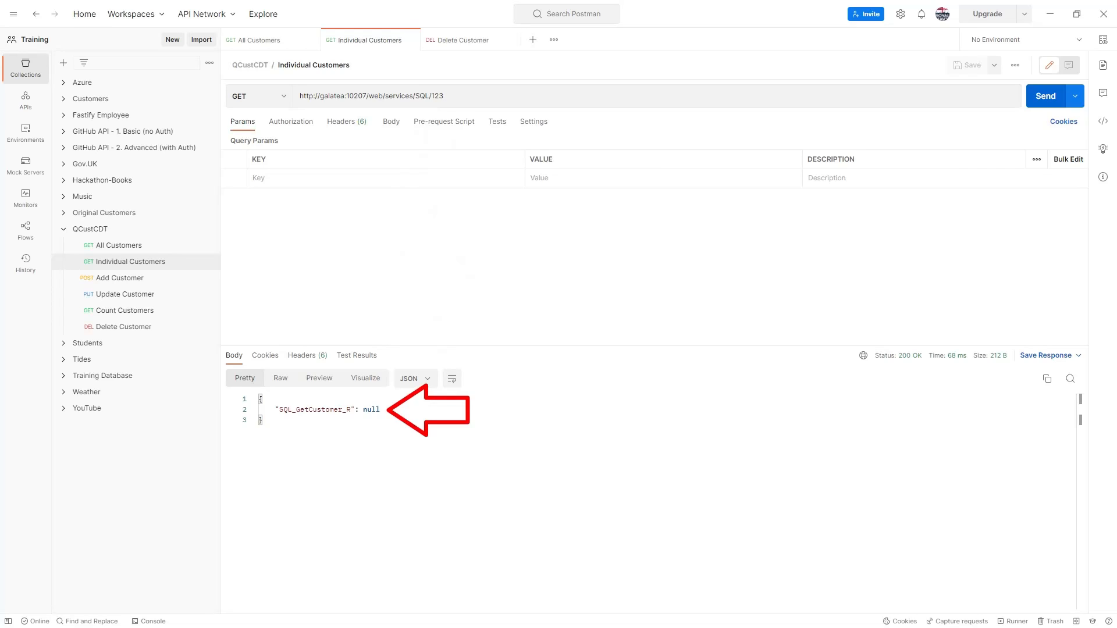
click(257, 39)
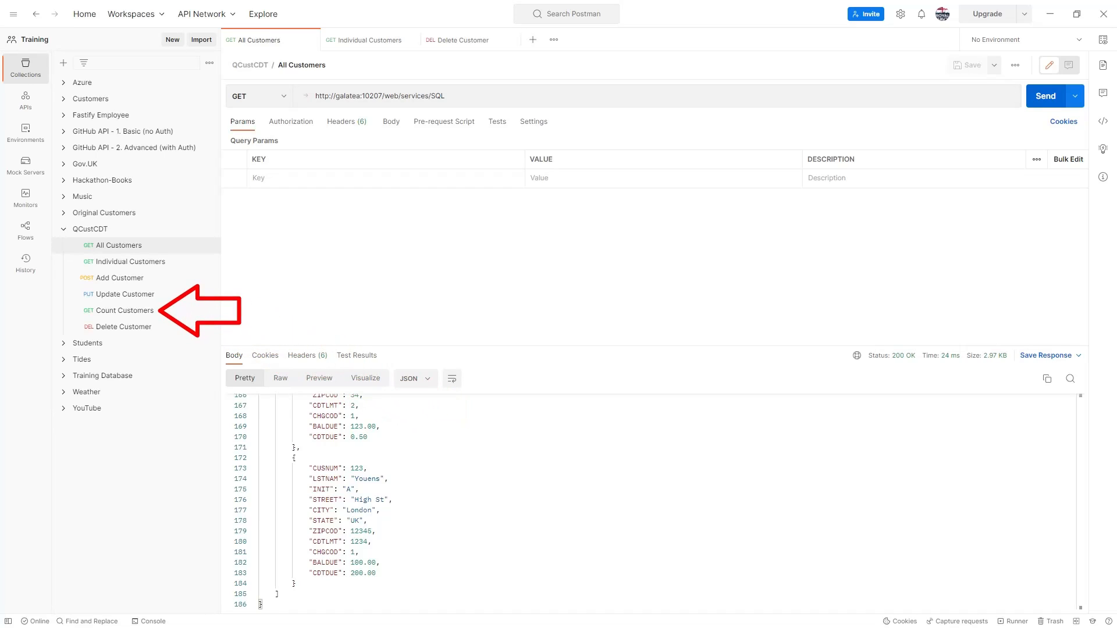
click(1044, 95)
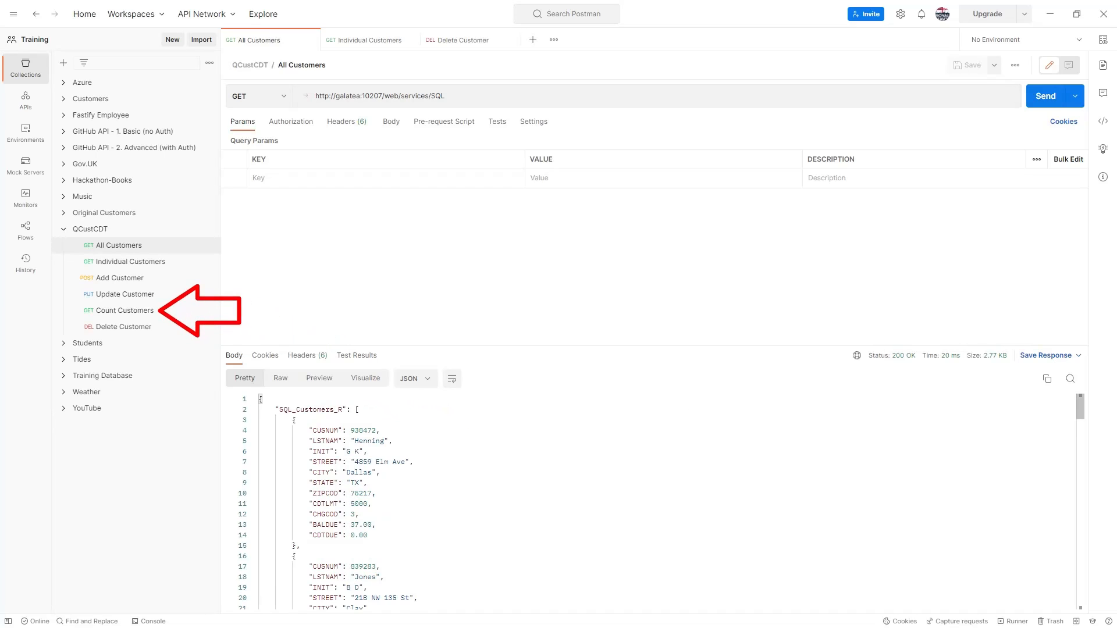
scroll(down, 3)
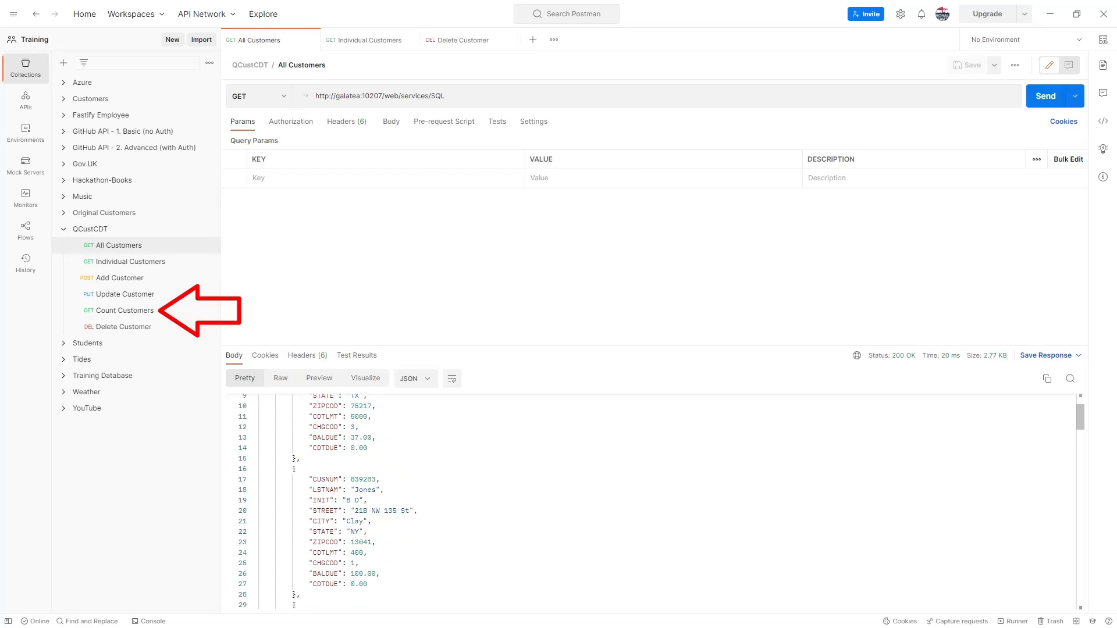
scroll(down, 3)
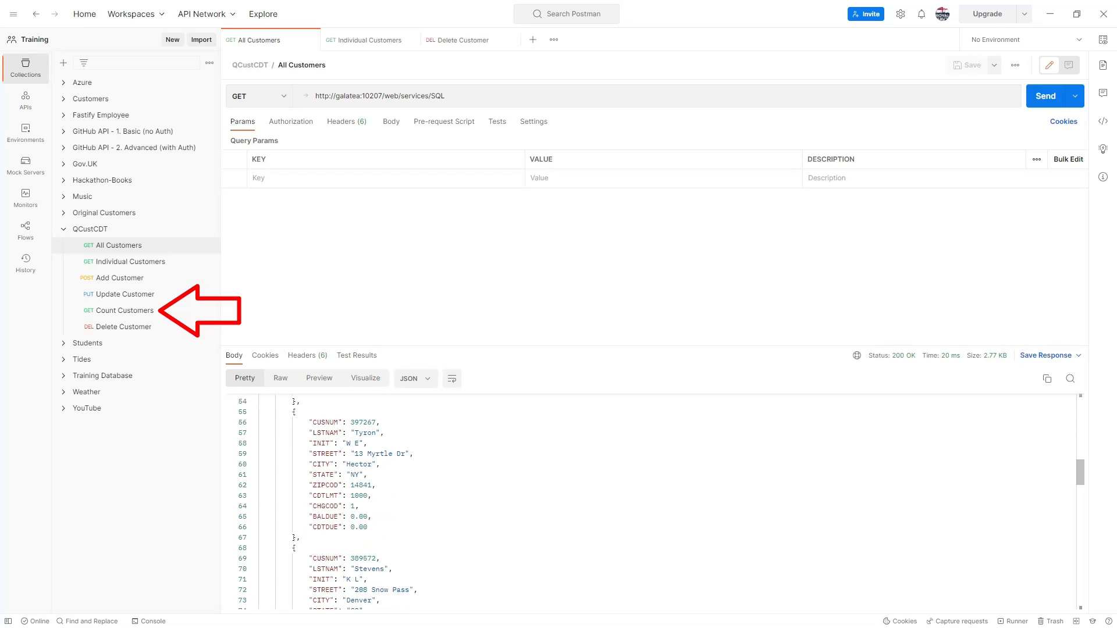
scroll(down, 3)
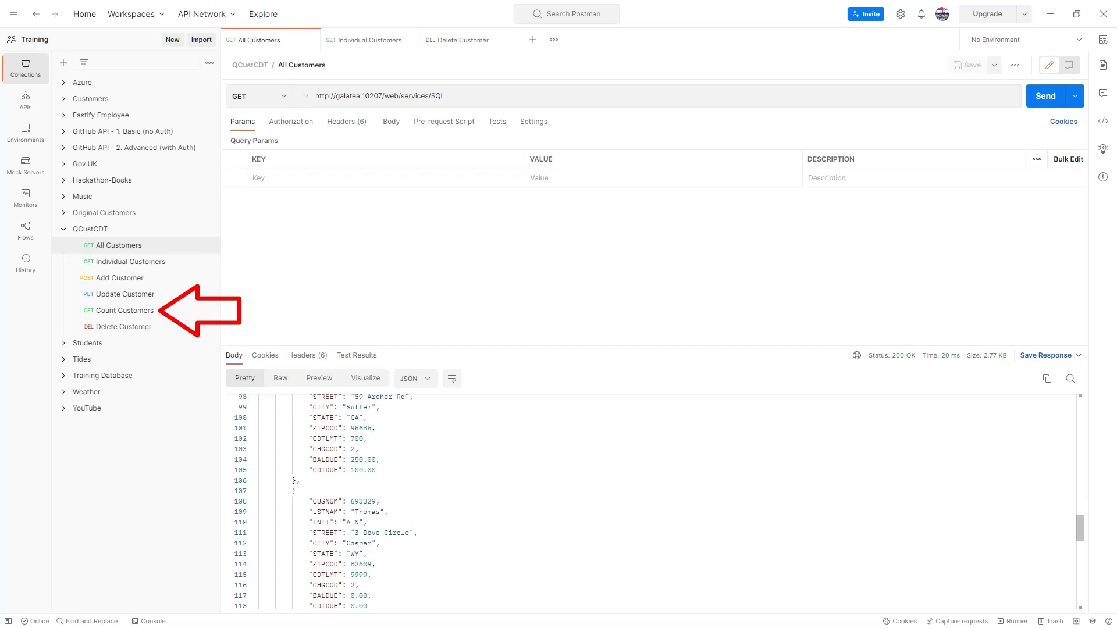
scroll(down, 3)
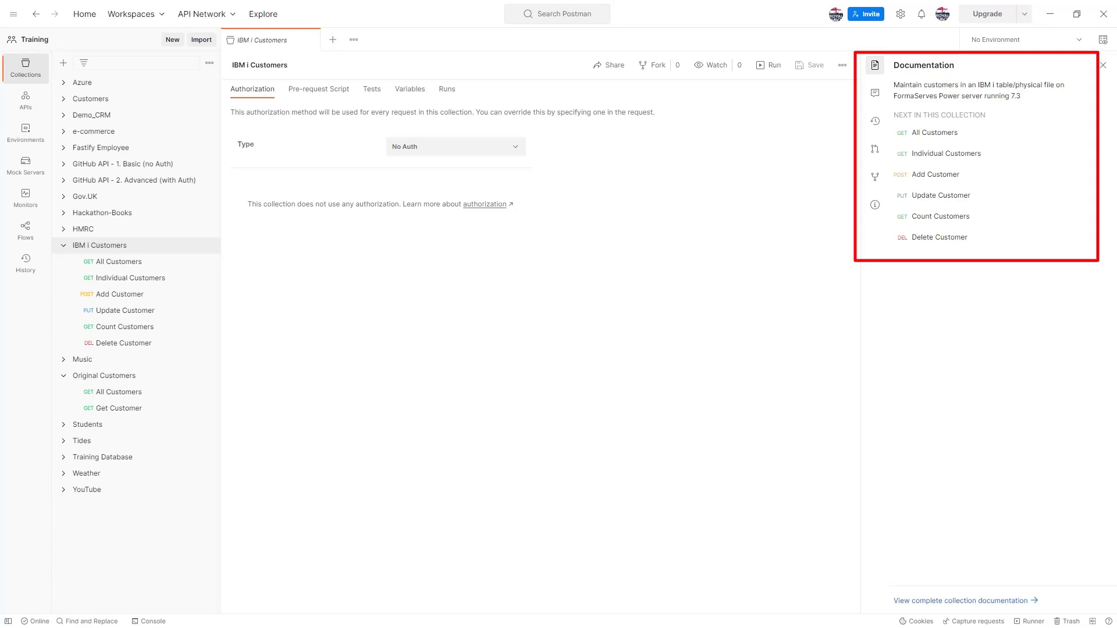
mouse_move(938, 237)
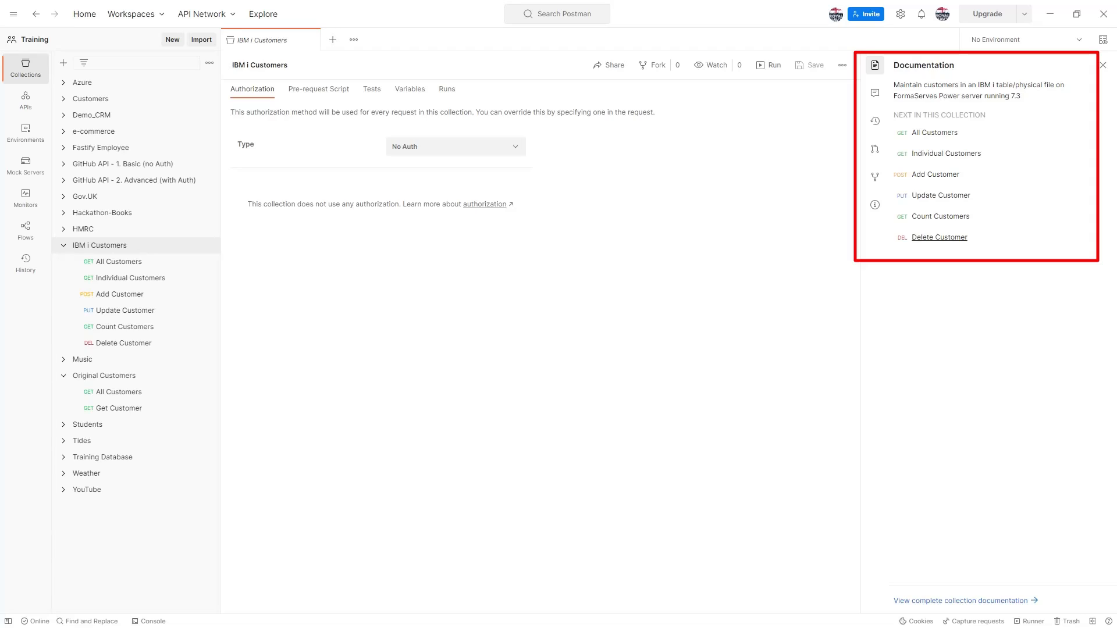
mouse_move(945, 153)
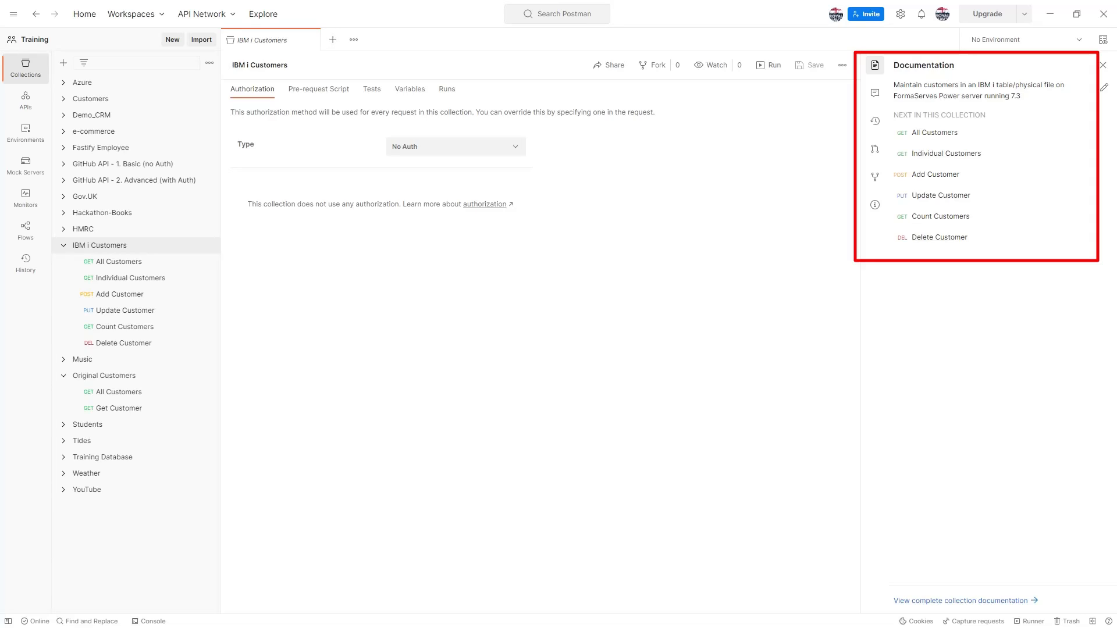
Choose 'View complete collection documentation' in the Documentation side panel
click(959, 600)
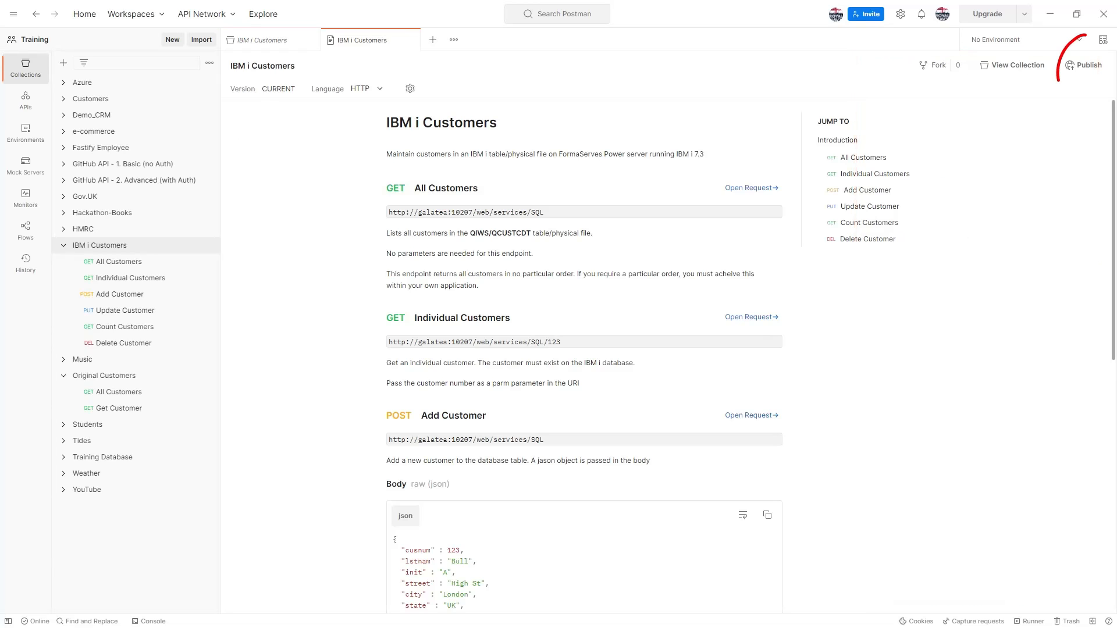
Add 'This table is provided by IBM as part of the Operating System installation...' to the description
click(554, 153)
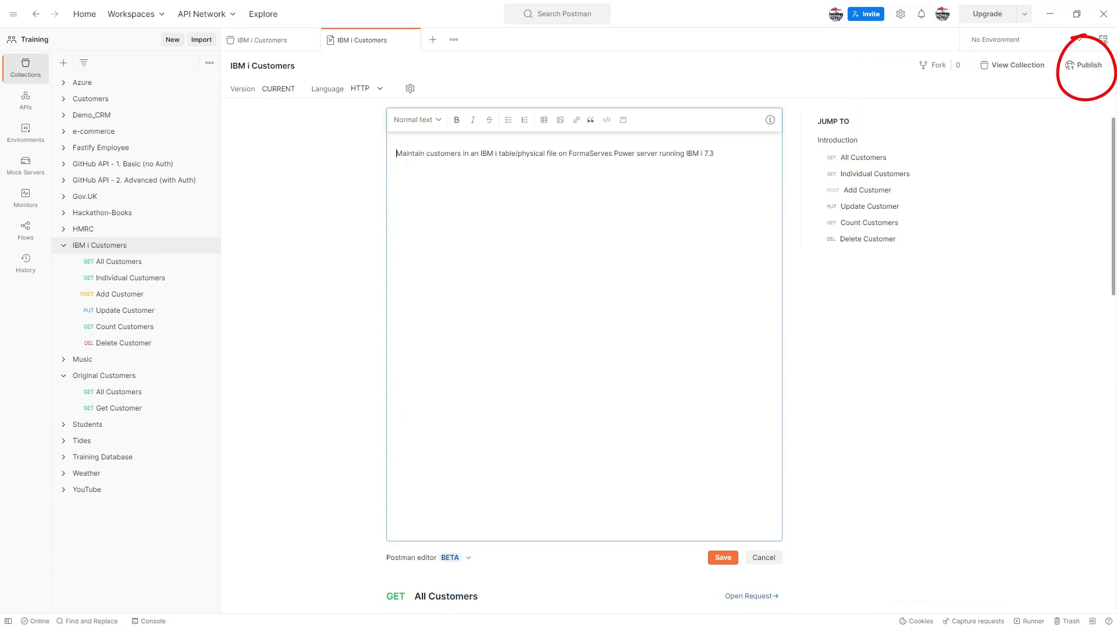
text(This table is provided)
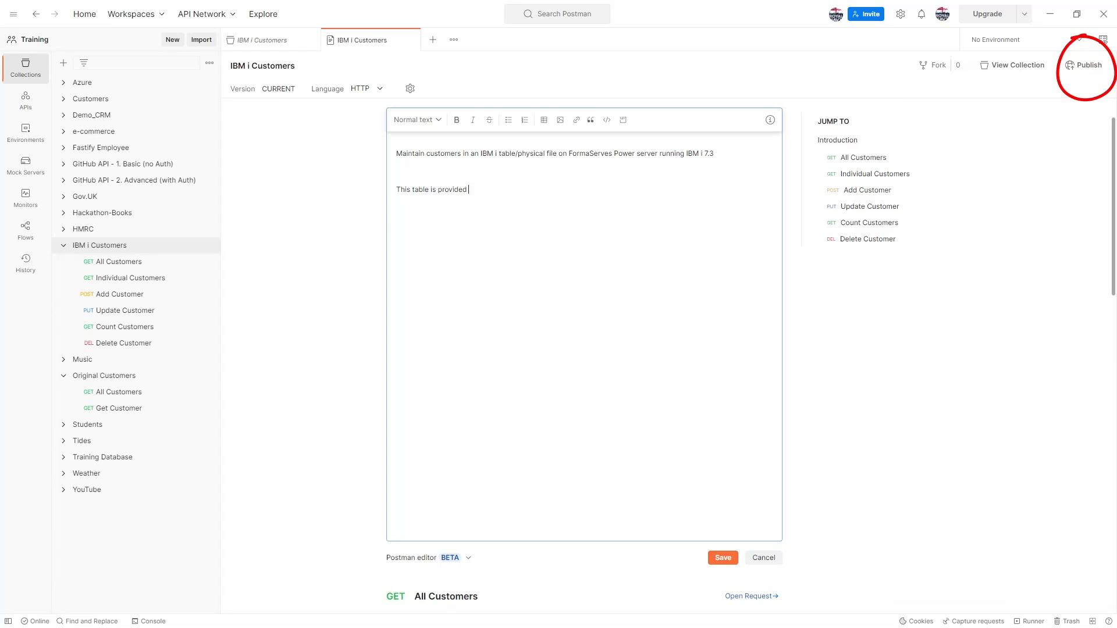
text(by IBM as part of the)
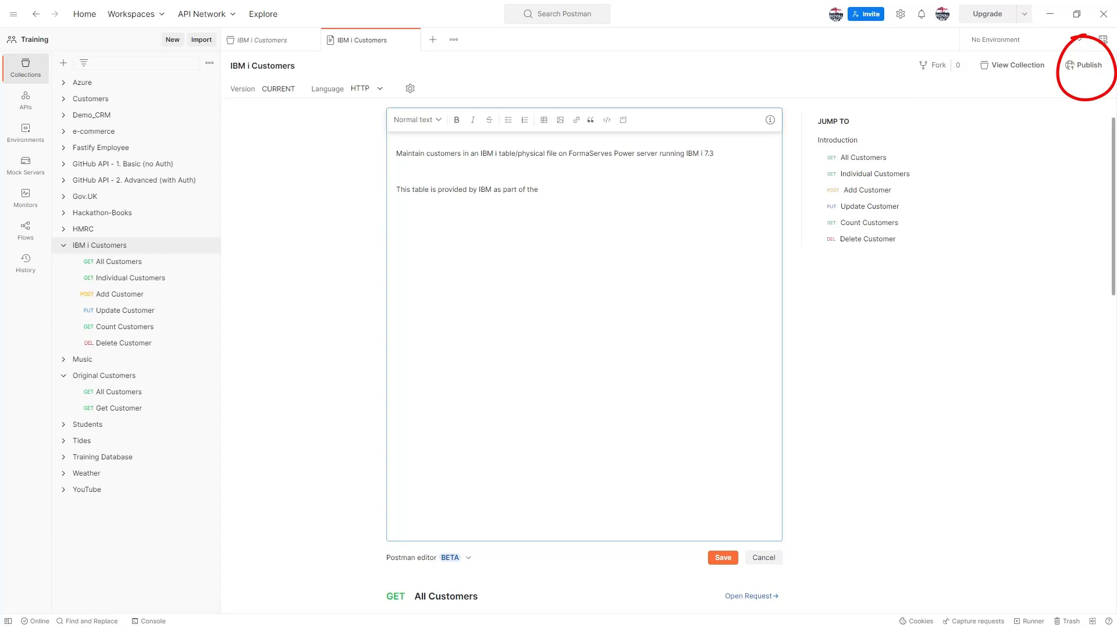
text(Operating System installation.)
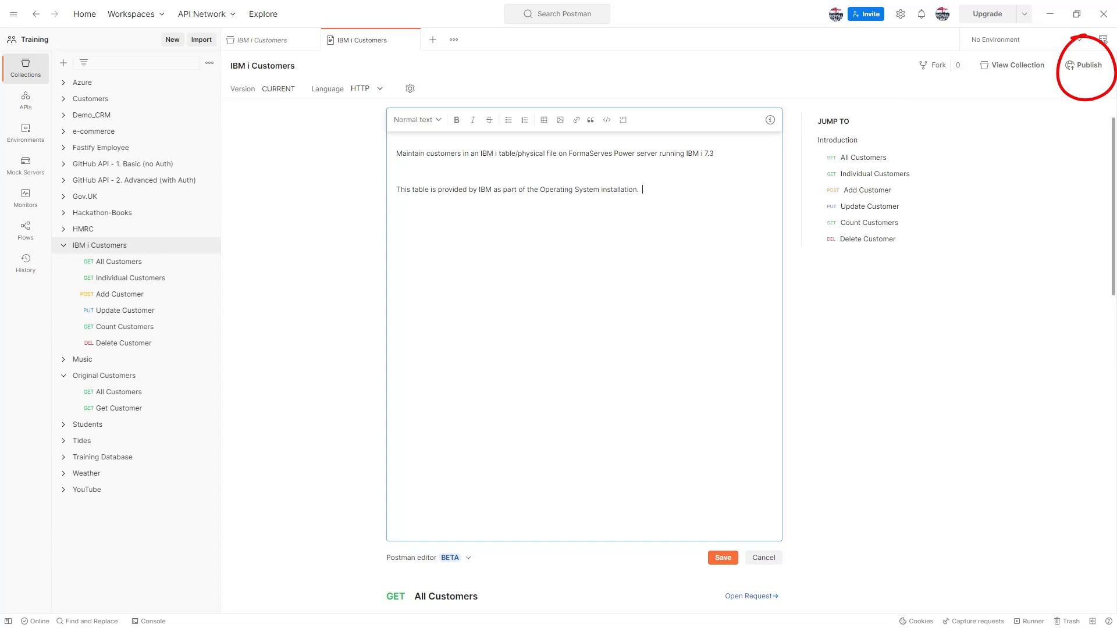
text(Used for all customers)
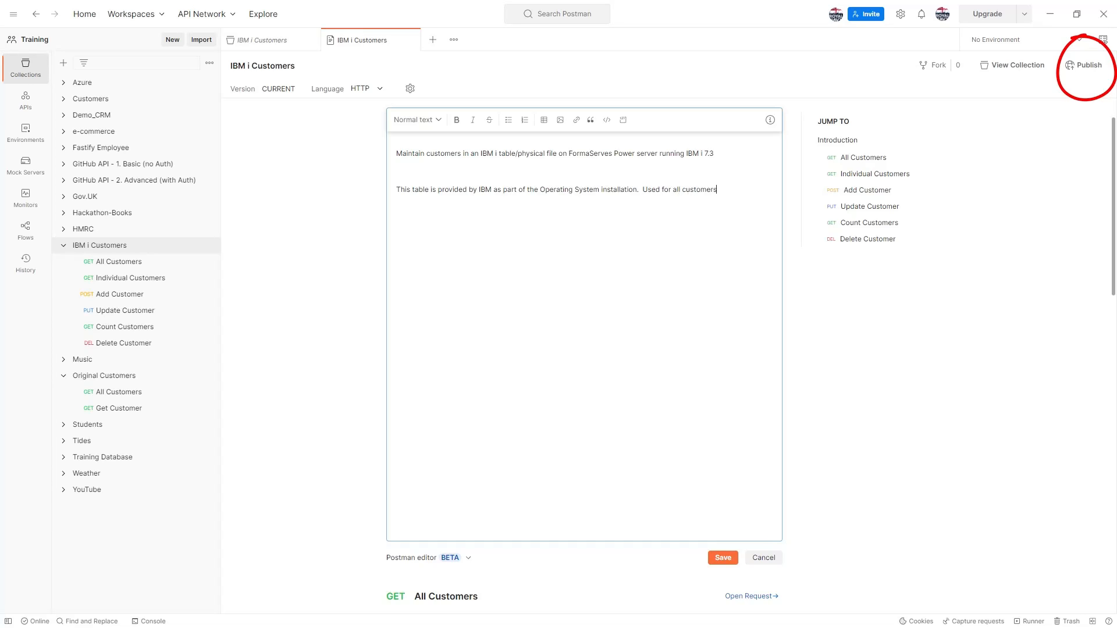
text(for demonstration purposes.)
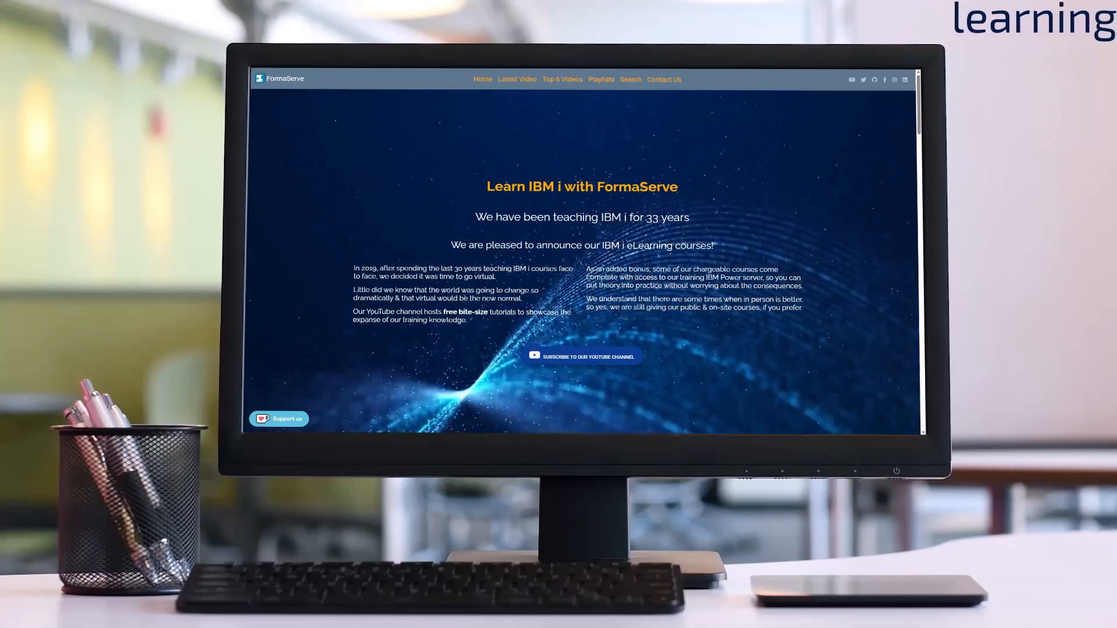
scroll(down, 3)
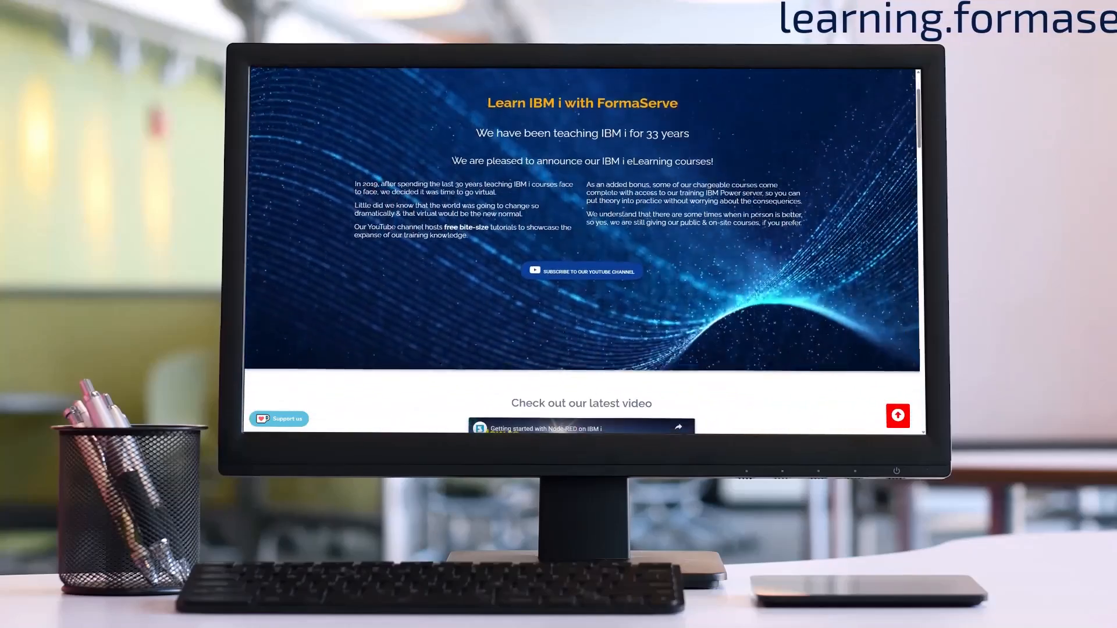
scroll(down, 3)
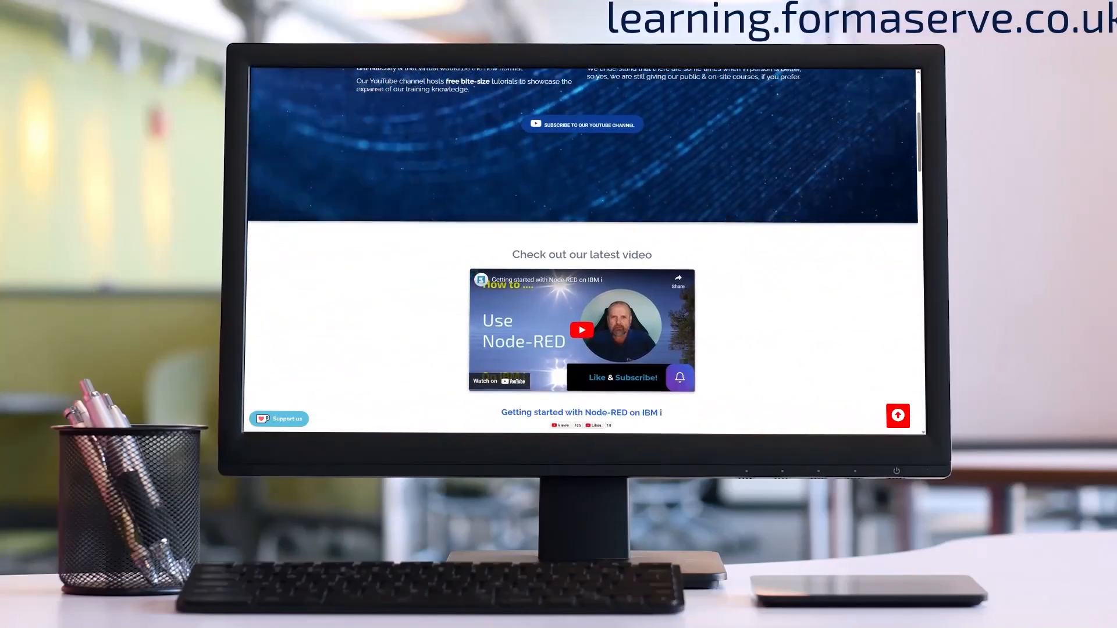
scroll(down, 3)
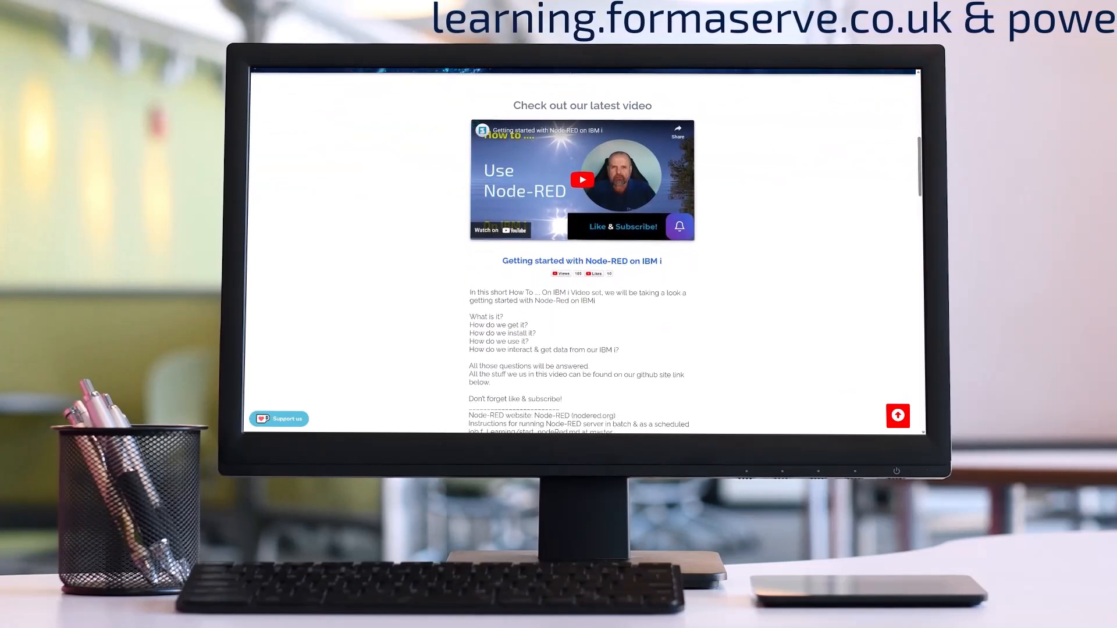
scroll(down, 3)
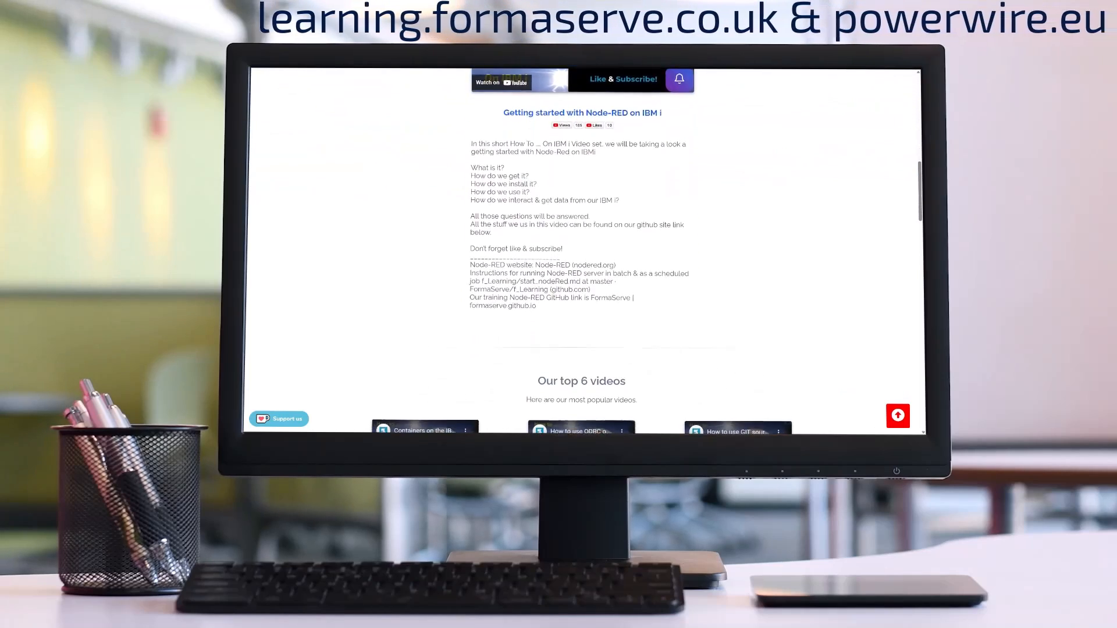
scroll(down, 3)
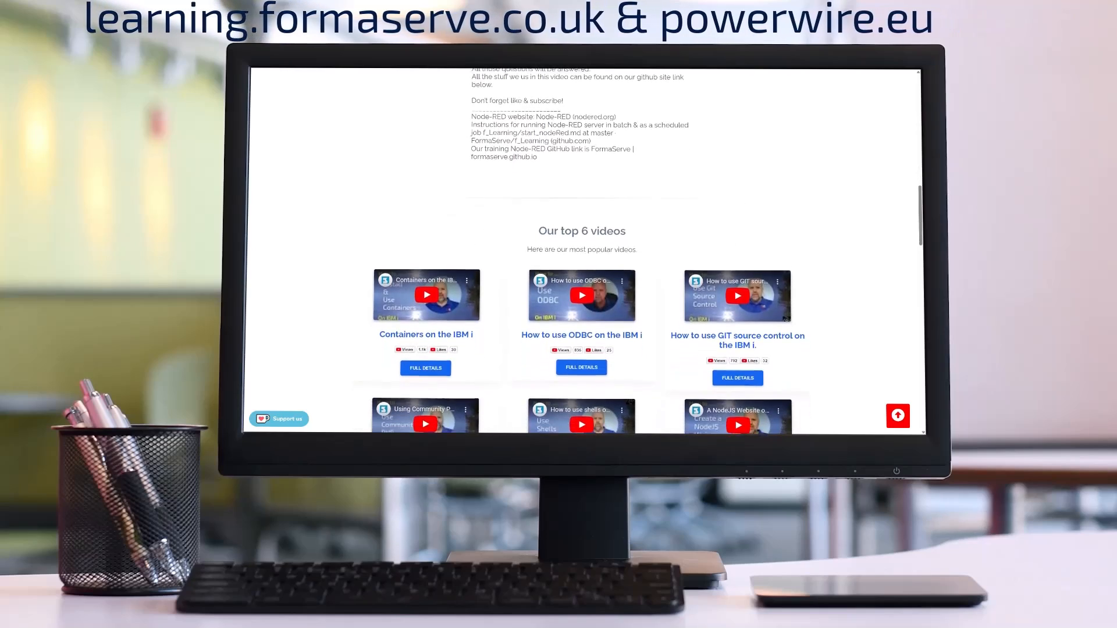
scroll(down, 3)
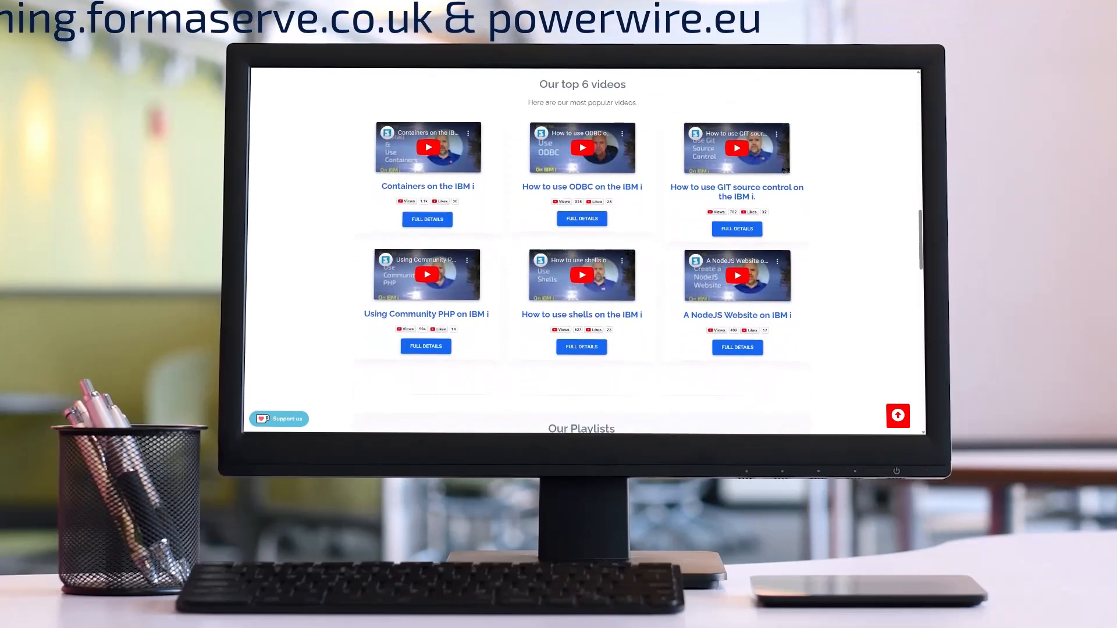
scroll(down, 3)
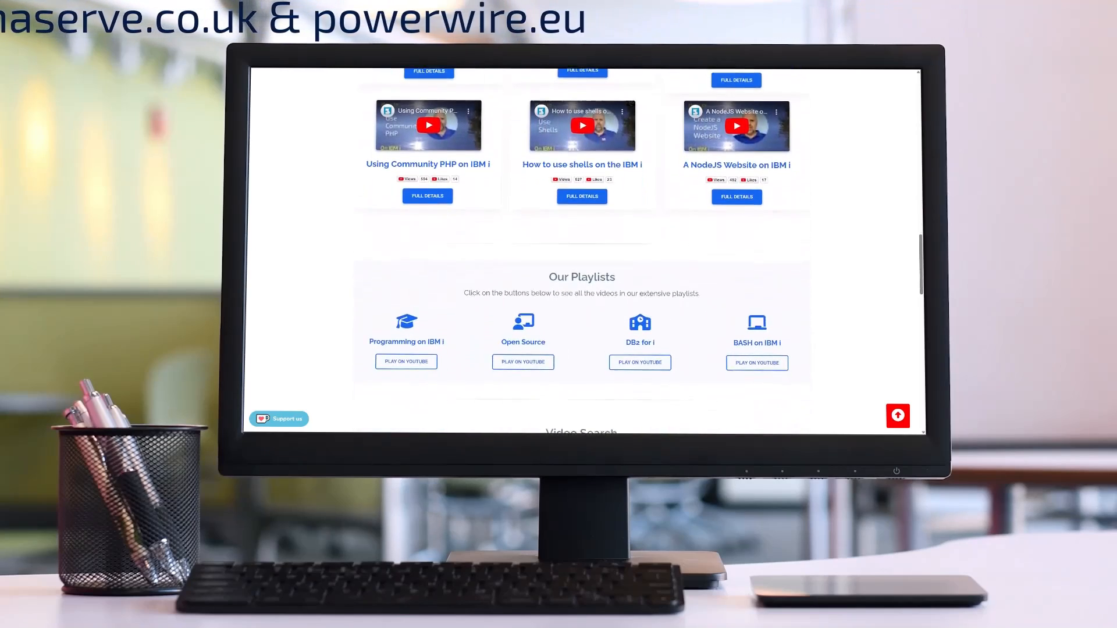
scroll(down, 3)
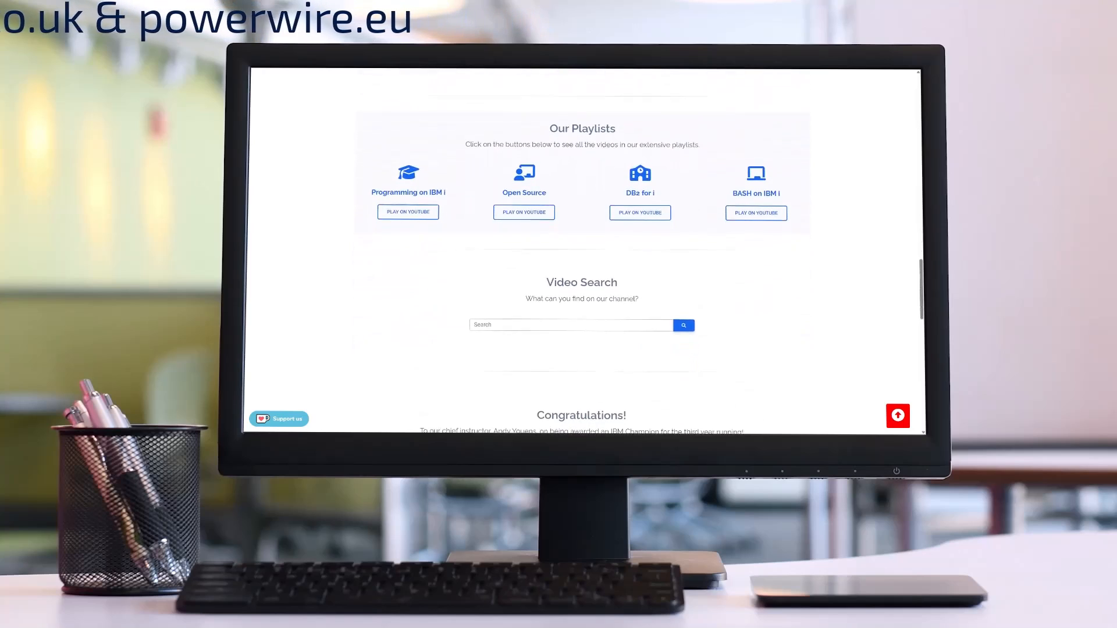
scroll(down, 3)
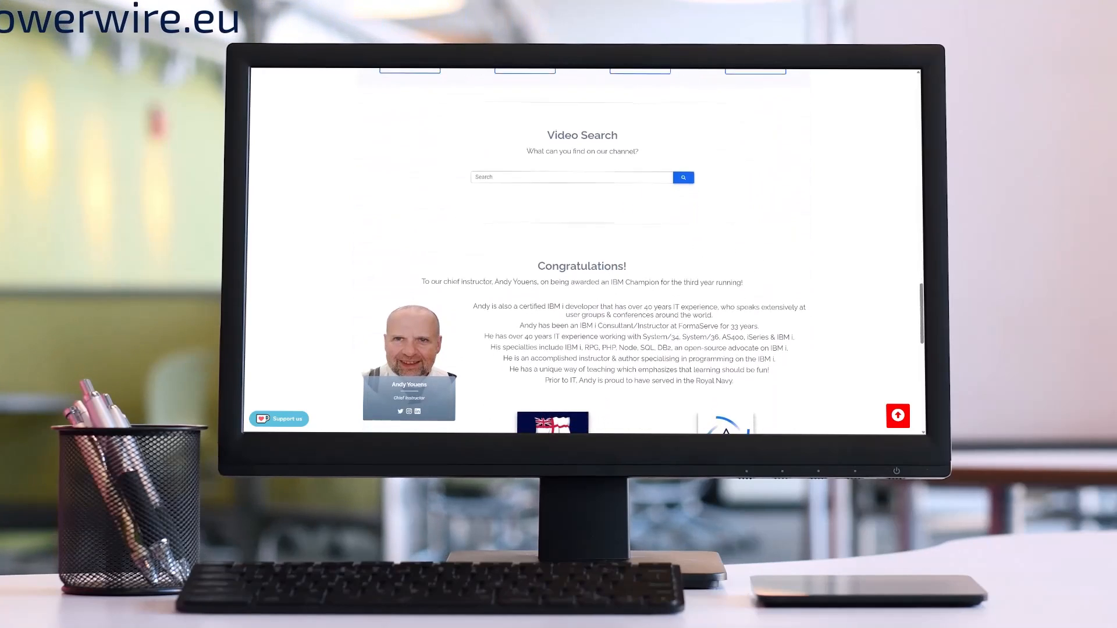
scroll(down, 3)
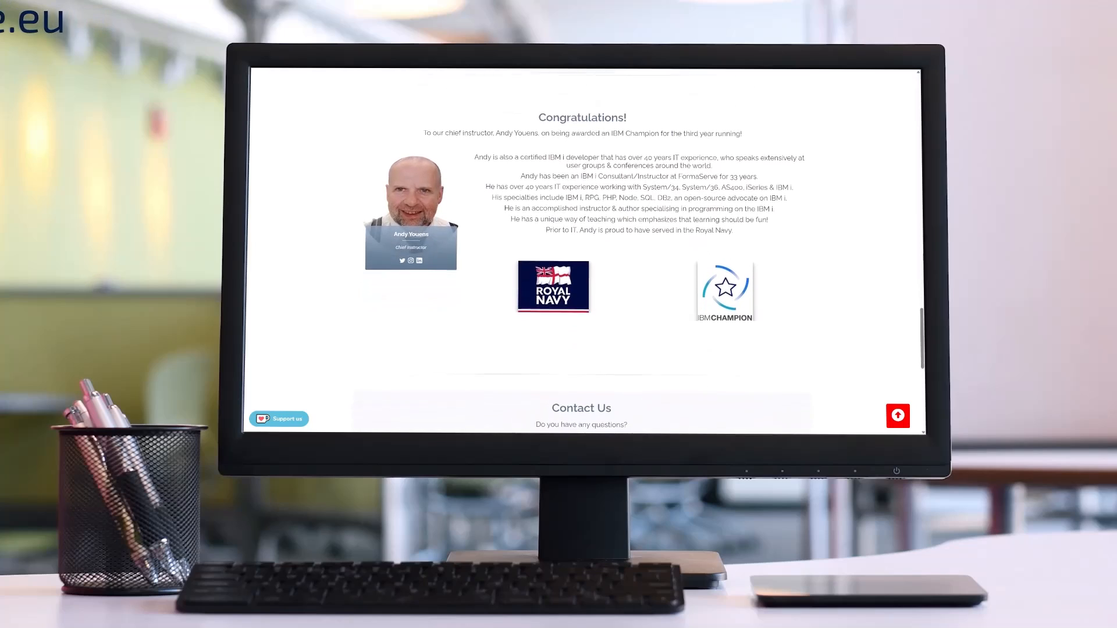